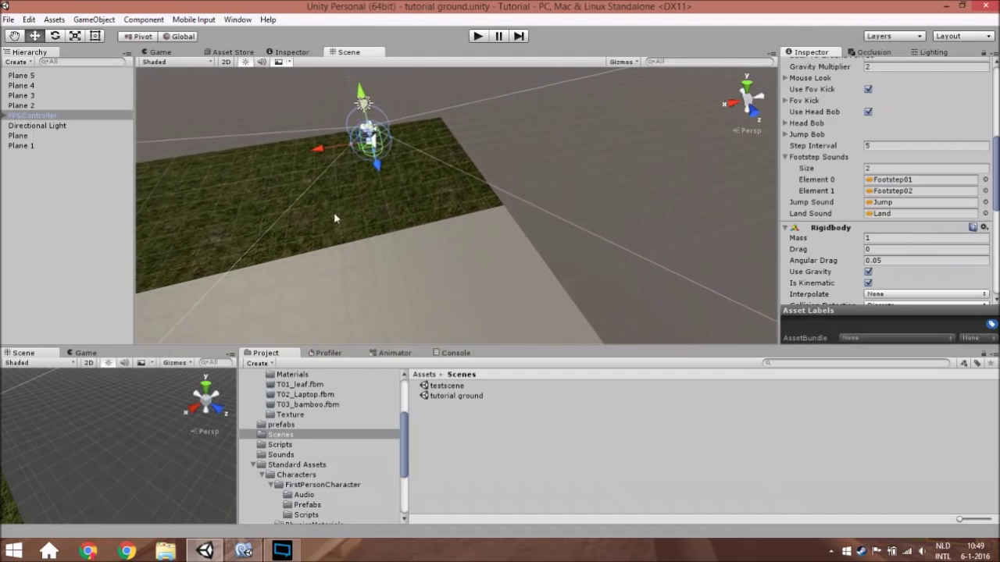
- Check the grass and stone ground planes and their tags while turning the scene across the three strips
{"action": "left_click_drag", "start_coordinate": [336, 219], "coordinate": [434, 275]}
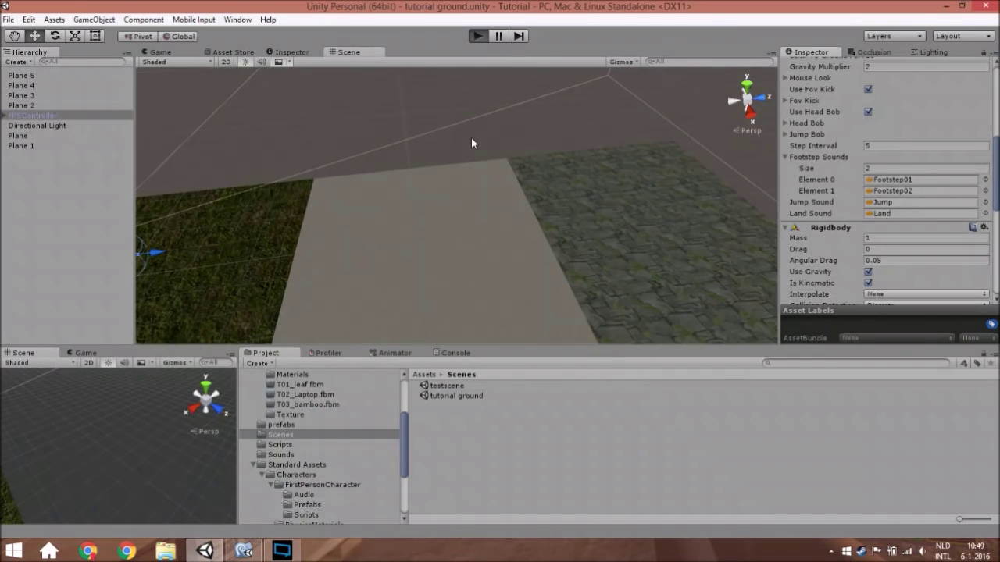
{"action": "left_click", "coordinate": [477, 36]}
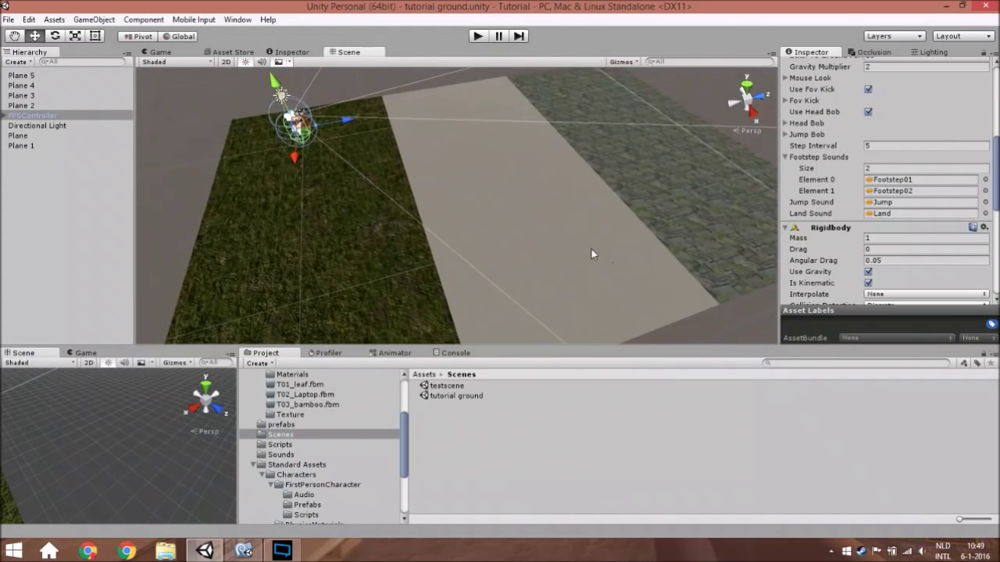
{"action": "left_click", "coordinate": [22, 106]}
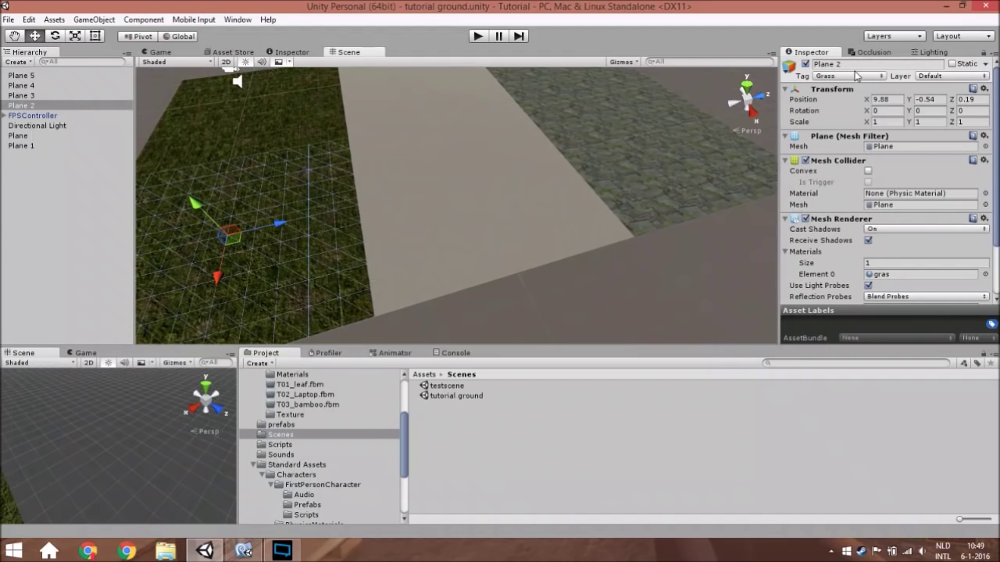
{"action": "left_click", "coordinate": [22, 85]}
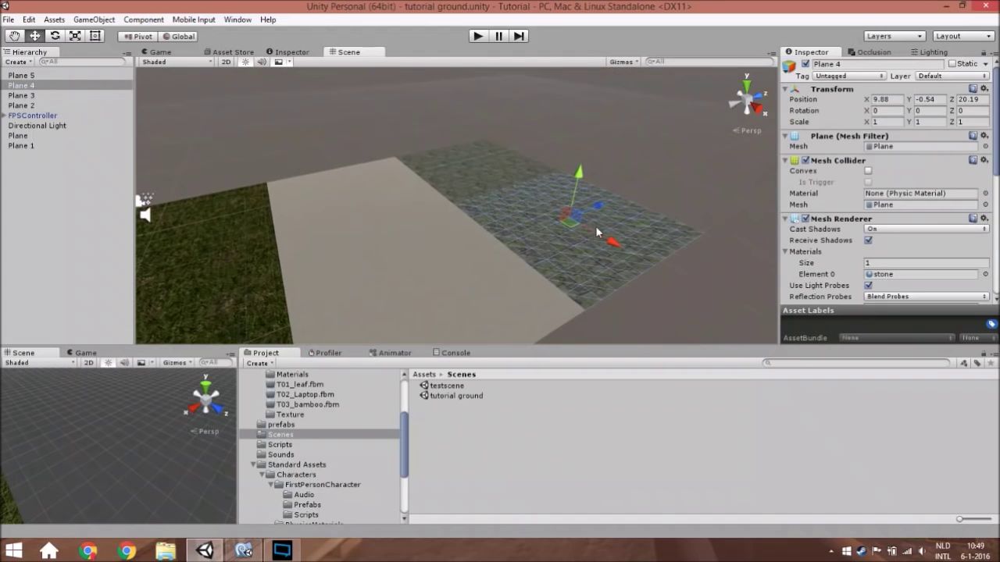
{"action": "mouse_move", "coordinate": [467, 175]}
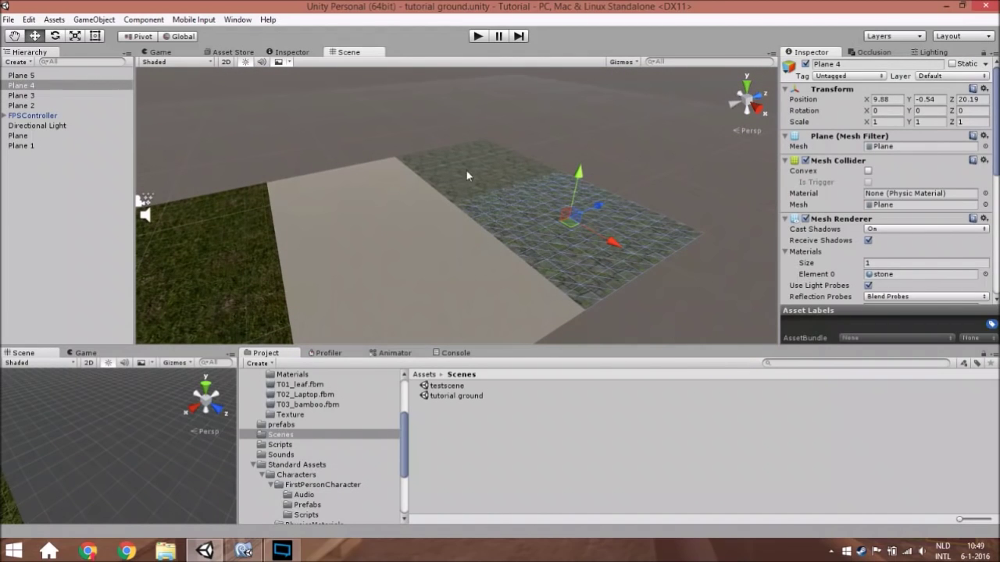
{"action": "left_click_drag", "start_coordinate": [469, 175], "coordinate": [534, 253]}
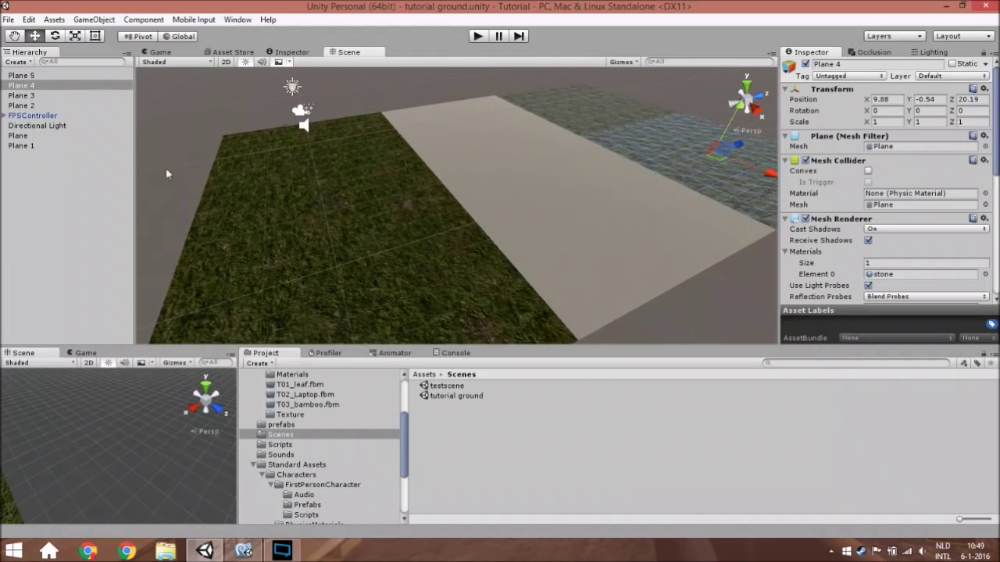
- Select the FPSController and bring its First Person Controller walk speed, run speed and footstep sounds into view
{"action": "left_click", "coordinate": [33, 116]}
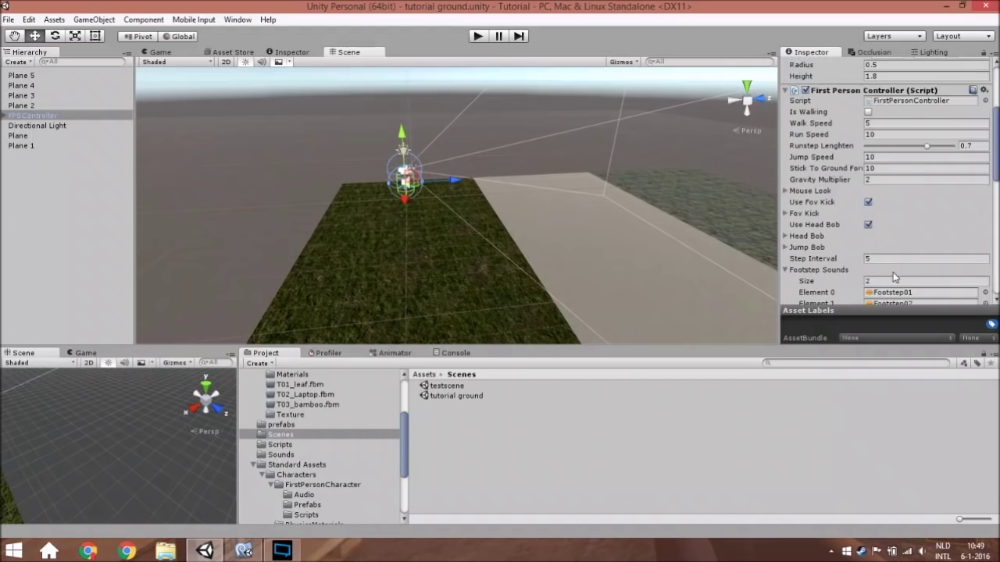
{"action": "scroll", "scroll_direction": "down", "scroll_amount": 3}
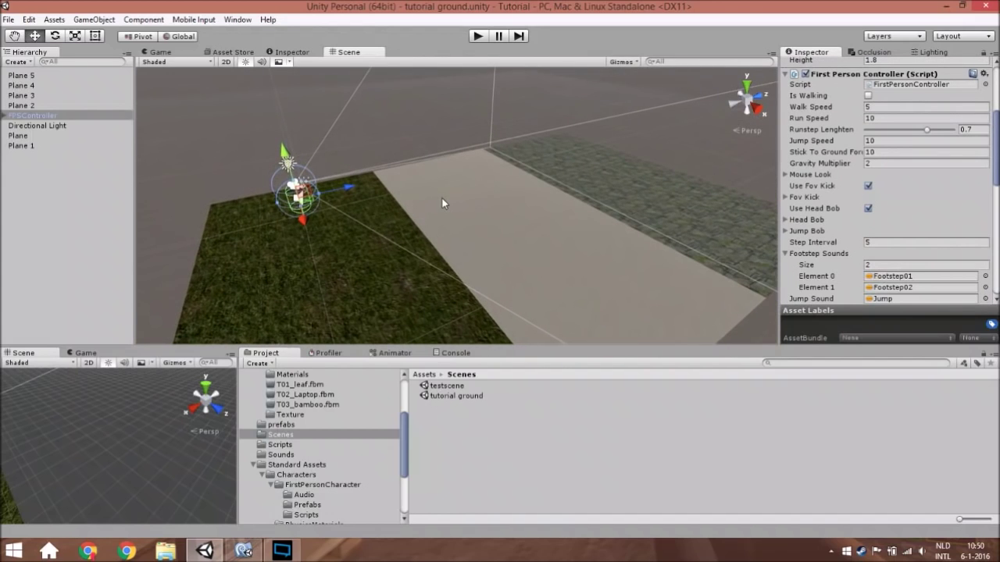
{"action": "scroll", "scroll_direction": "up", "scroll_amount": 3}
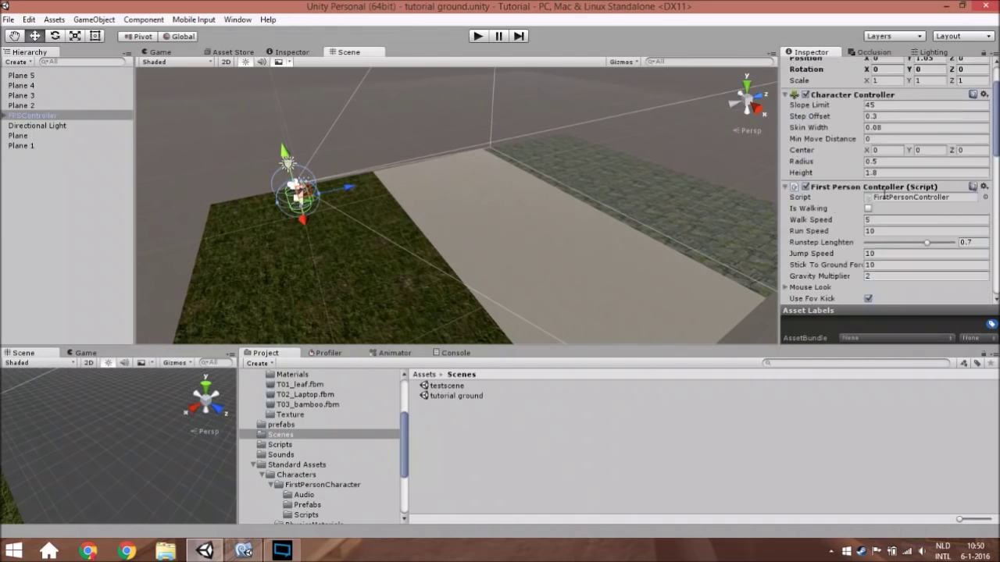
{"action": "scroll", "scroll_direction": "up", "scroll_amount": 3}
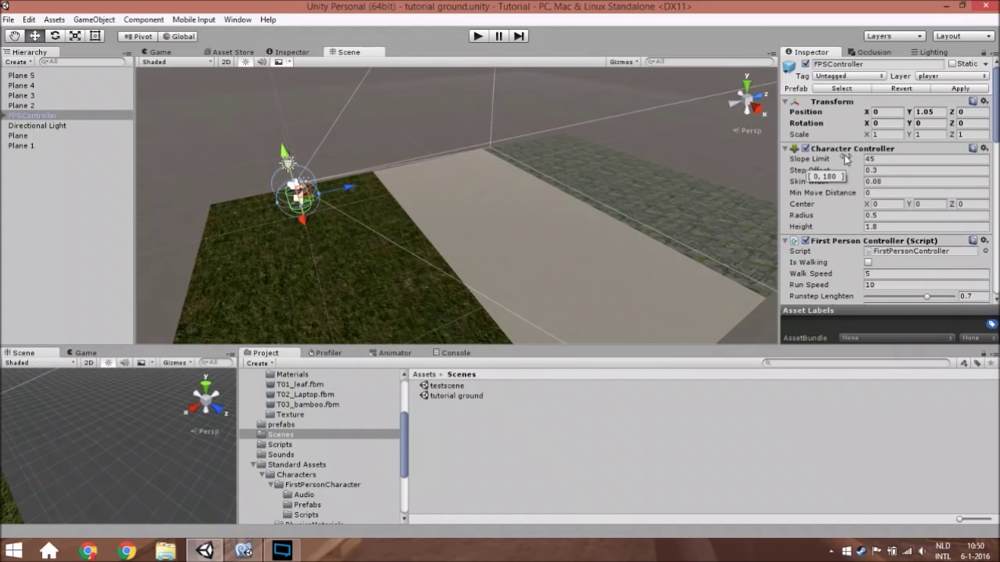
{"action": "mouse_move", "coordinate": [269, 491]}
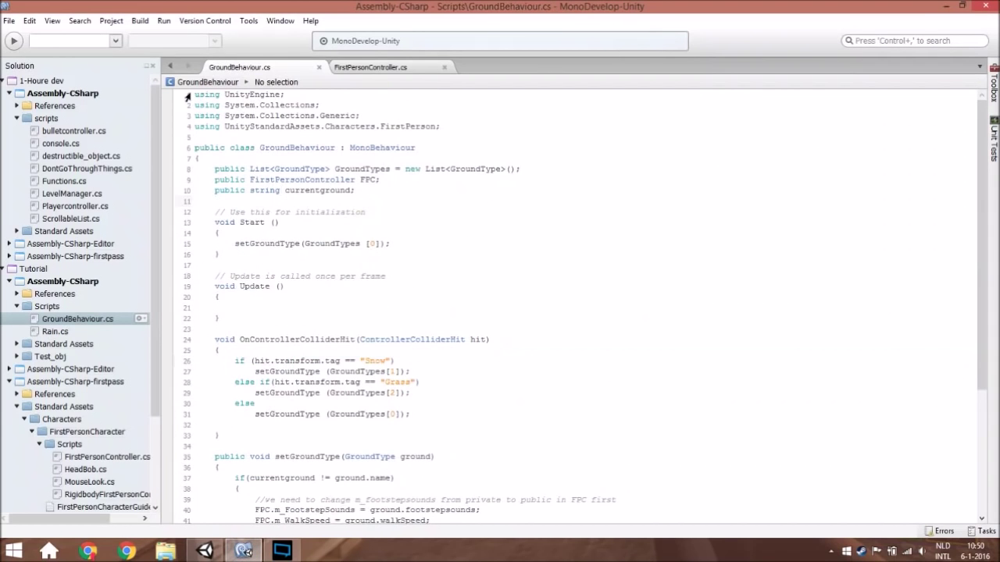
- Bring GroundBehaviour.cs into focus in MonoDevelop showing its imports and fields
{"action": "left_click", "coordinate": [440, 125]}
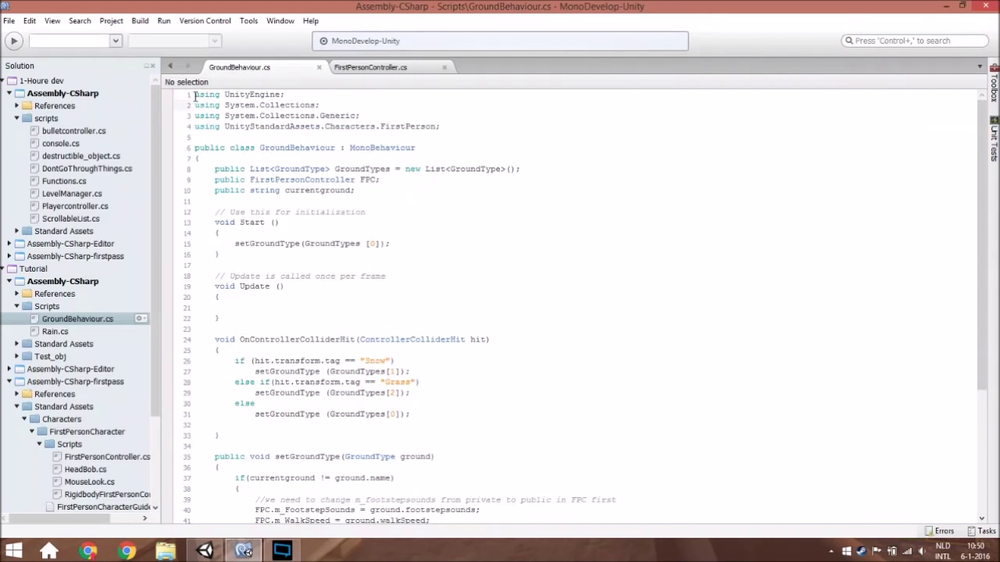
{"action": "left_click_drag", "start_coordinate": [193, 95], "coordinate": [319, 104]}
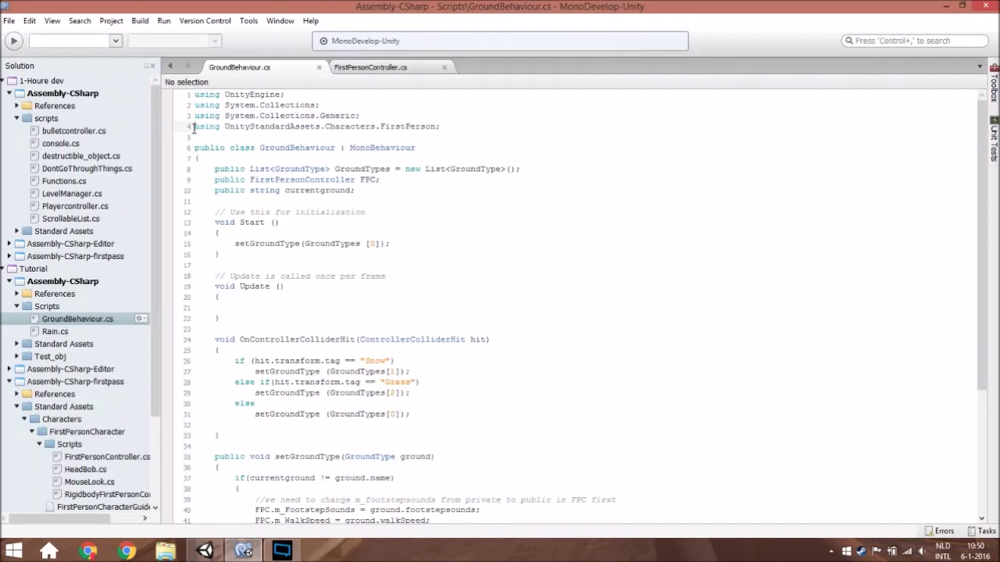
{"action": "mouse_move", "coordinate": [392, 107]}
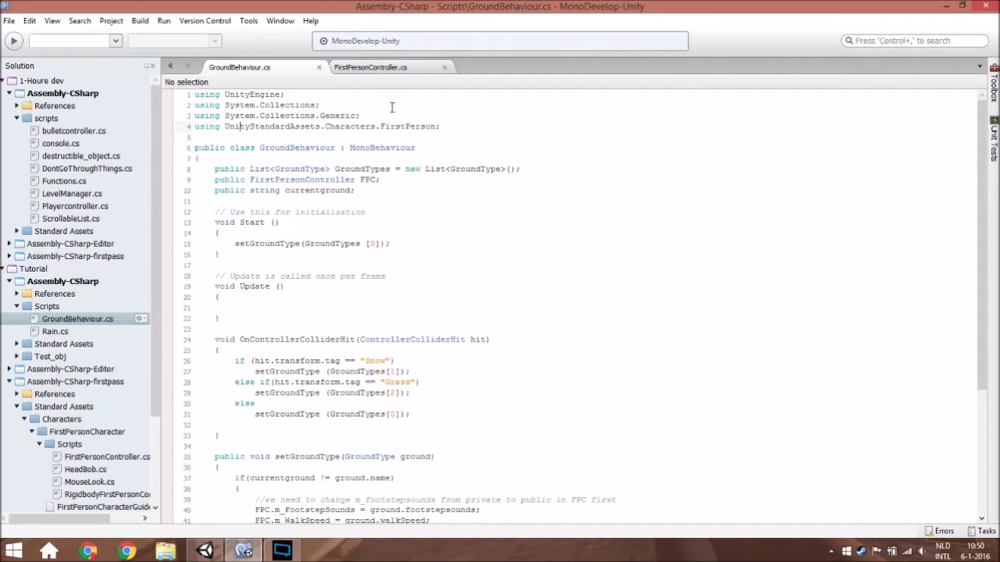
{"action": "left_click", "coordinate": [372, 67]}
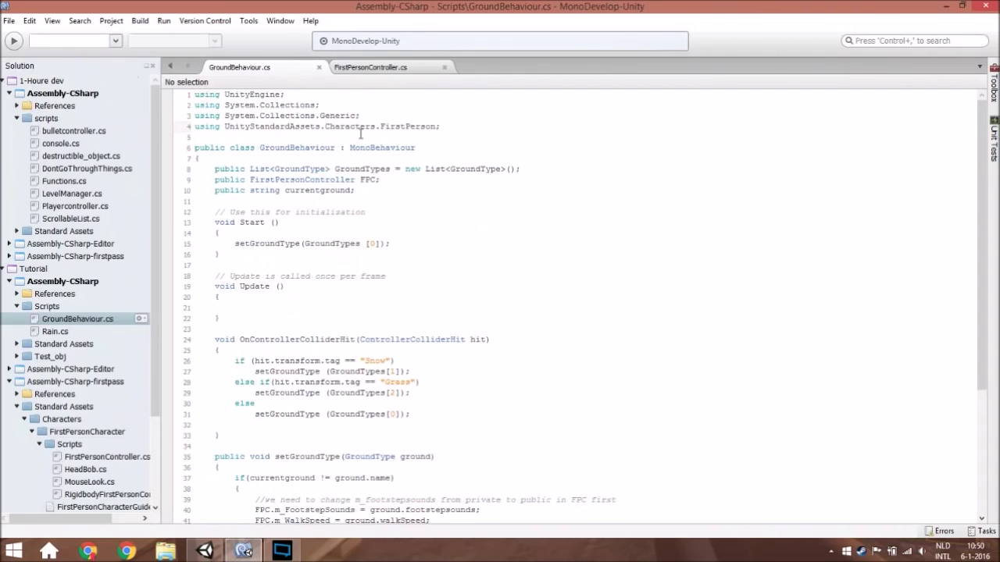
{"action": "mouse_move", "coordinate": [315, 181]}
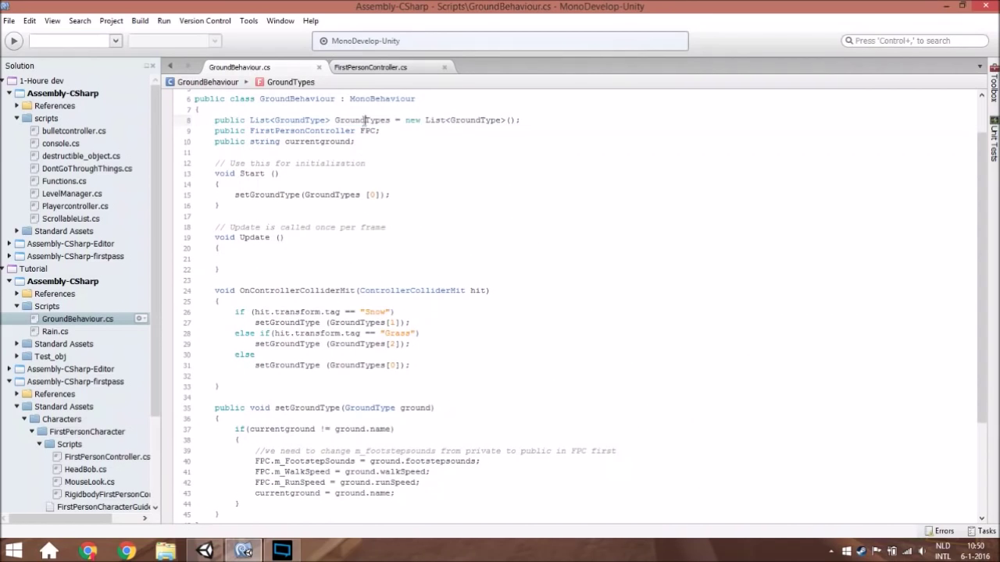
- Point out the FirstPersonController field type and the FirstPerson namespace import line
{"action": "double_click", "coordinate": [302, 131]}
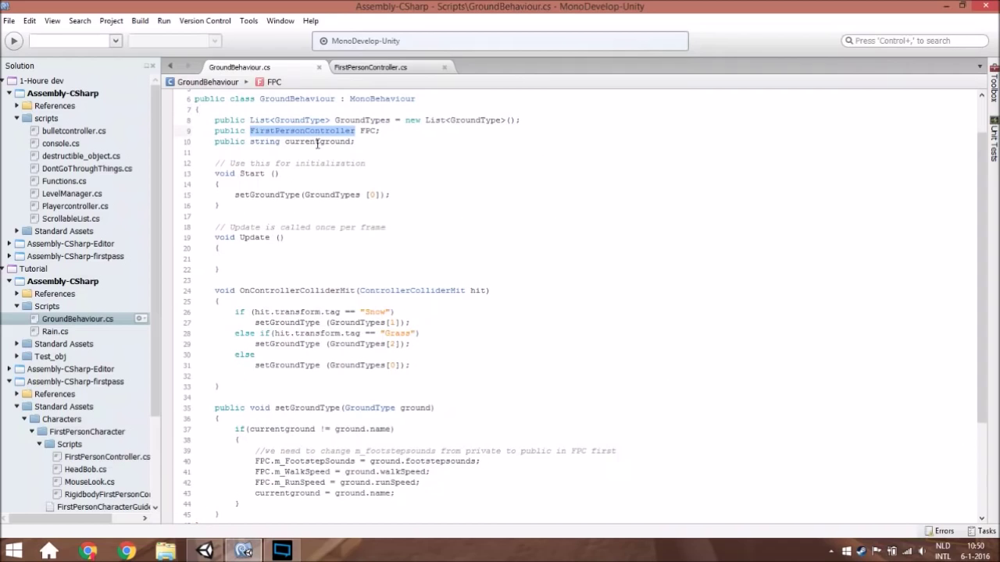
{"action": "left_click", "coordinate": [316, 140]}
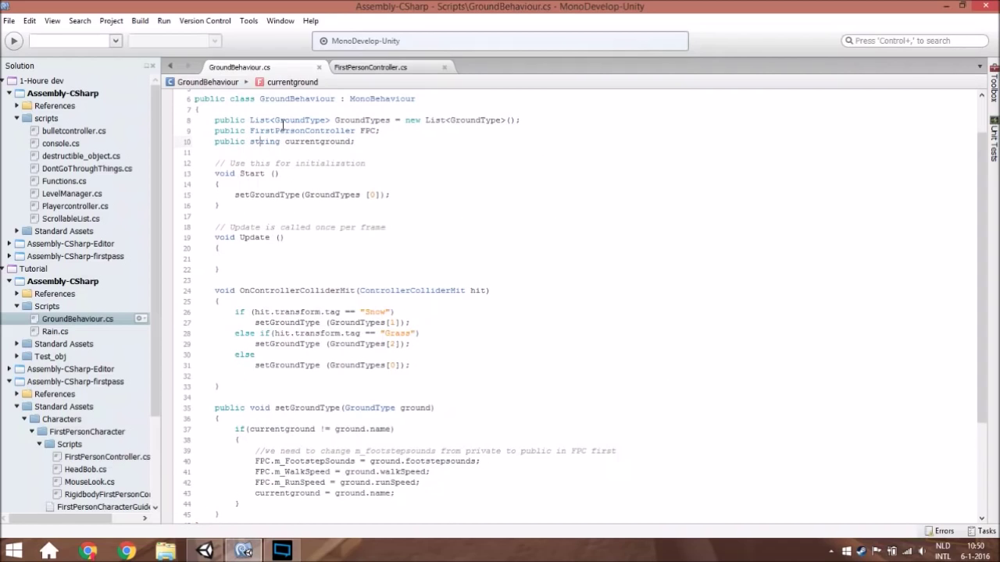
{"action": "double_click", "coordinate": [300, 131]}
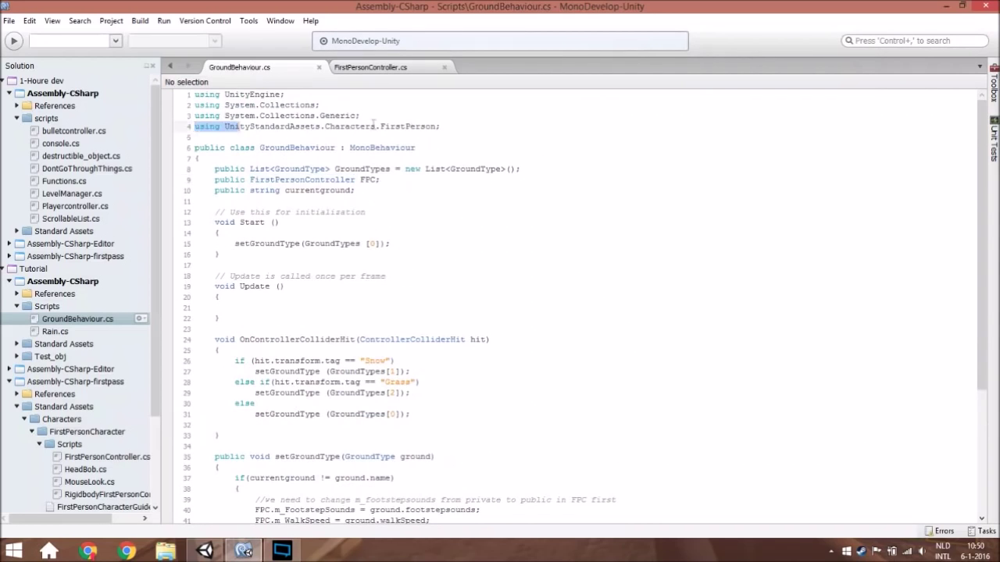
{"action": "scroll", "scroll_direction": "down", "scroll_amount": 3}
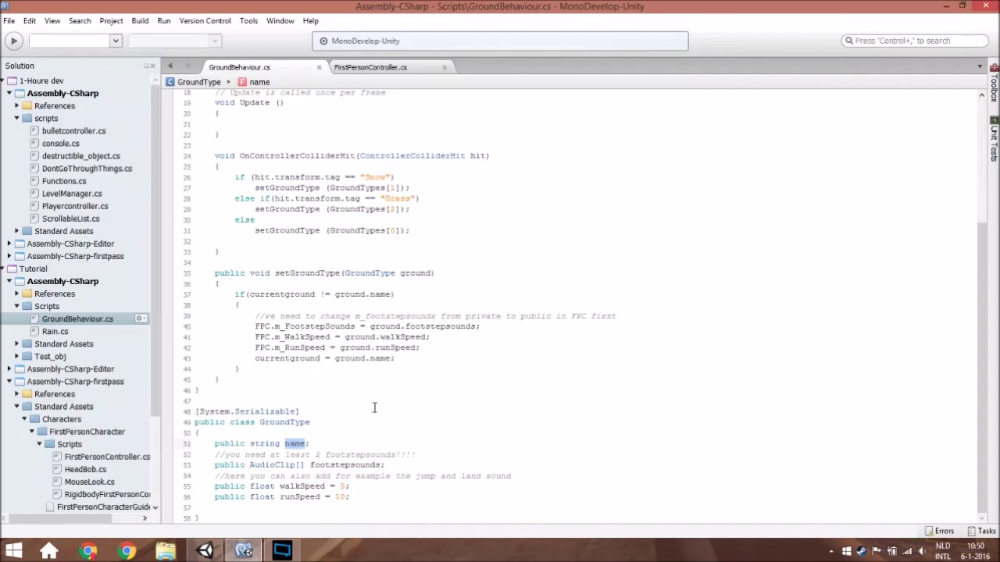
{"action": "left_click", "coordinate": [278, 466]}
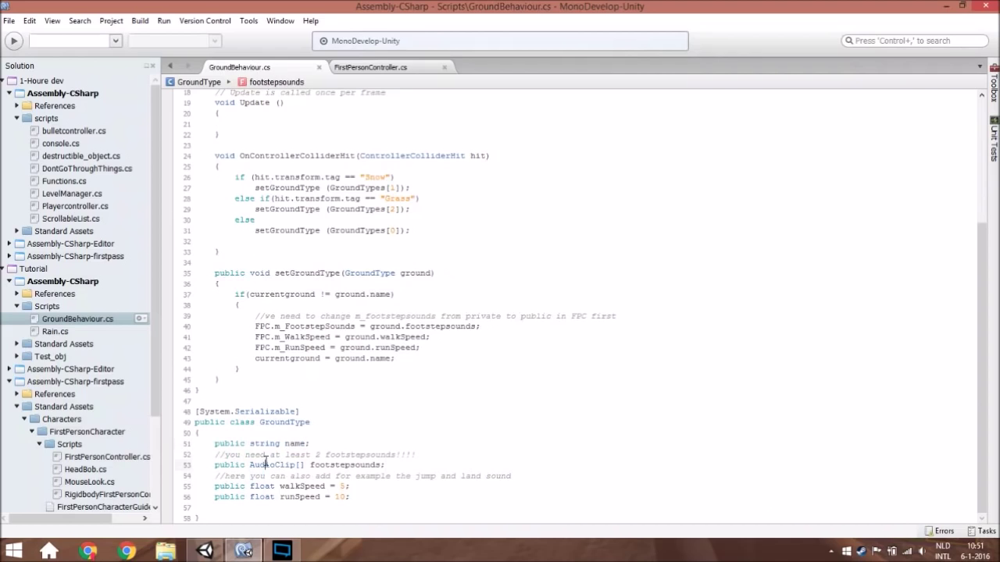
{"action": "double_click", "coordinate": [344, 465]}
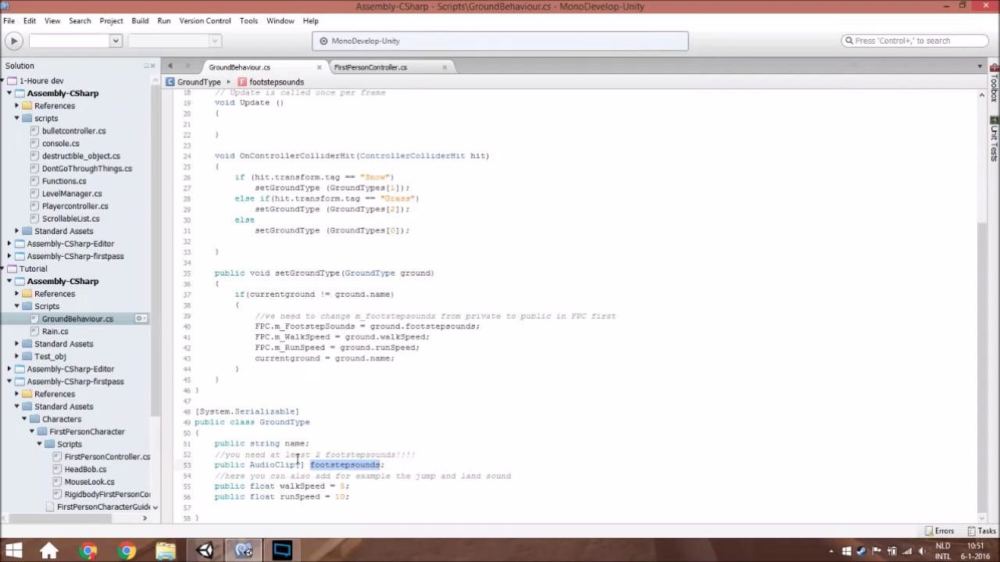
{"action": "double_click", "coordinate": [272, 466]}
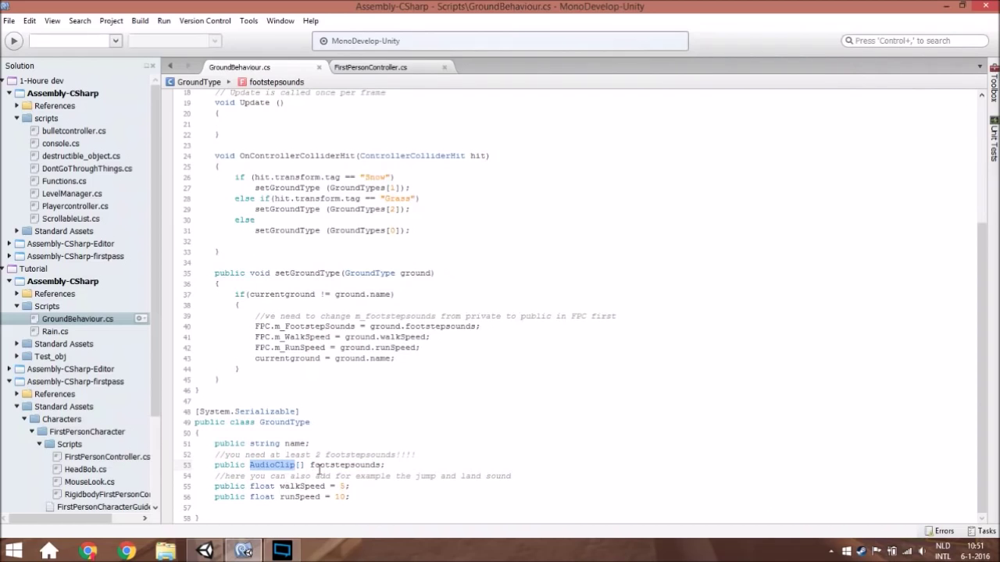
{"action": "left_click", "coordinate": [228, 486]}
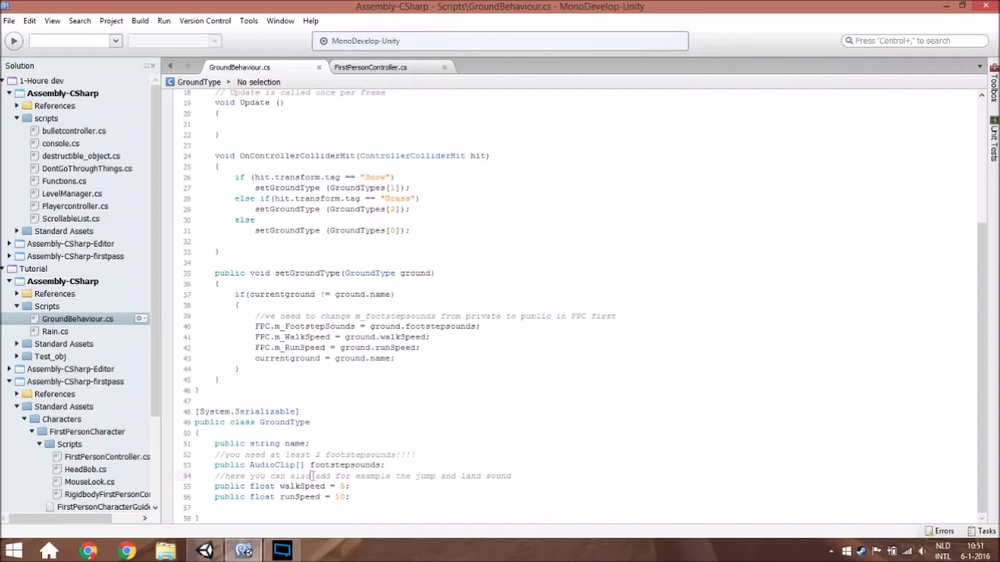
{"action": "double_click", "coordinate": [303, 486]}
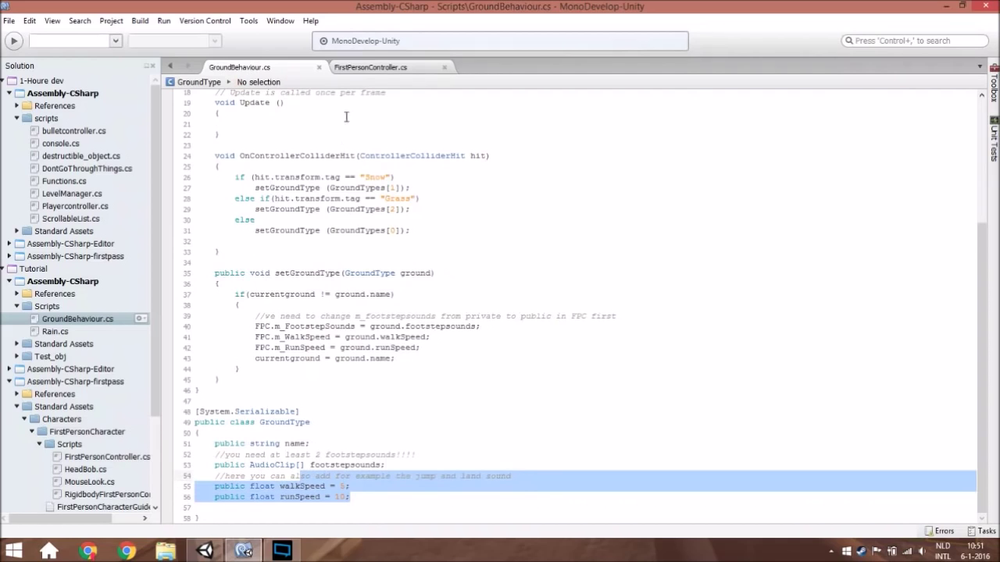
{"action": "mouse_move", "coordinate": [297, 475]}
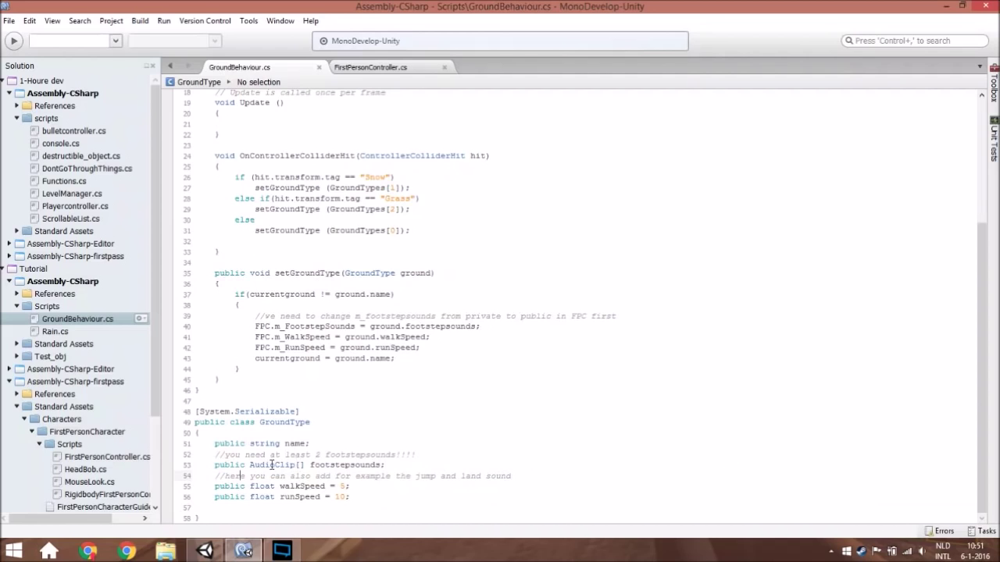
{"action": "mouse_move", "coordinate": [336, 466]}
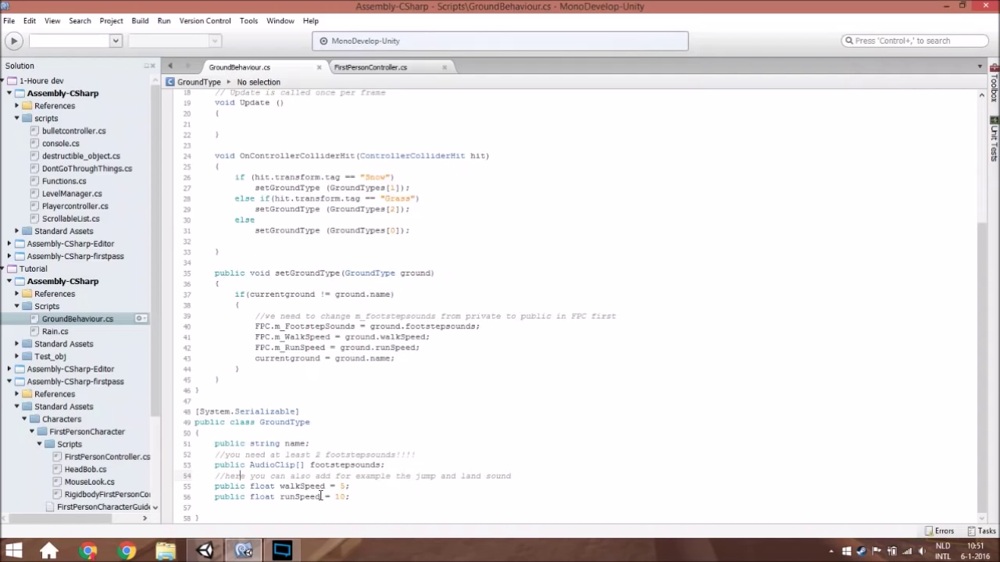
{"action": "scroll", "scroll_direction": "up", "scroll_amount": 3}
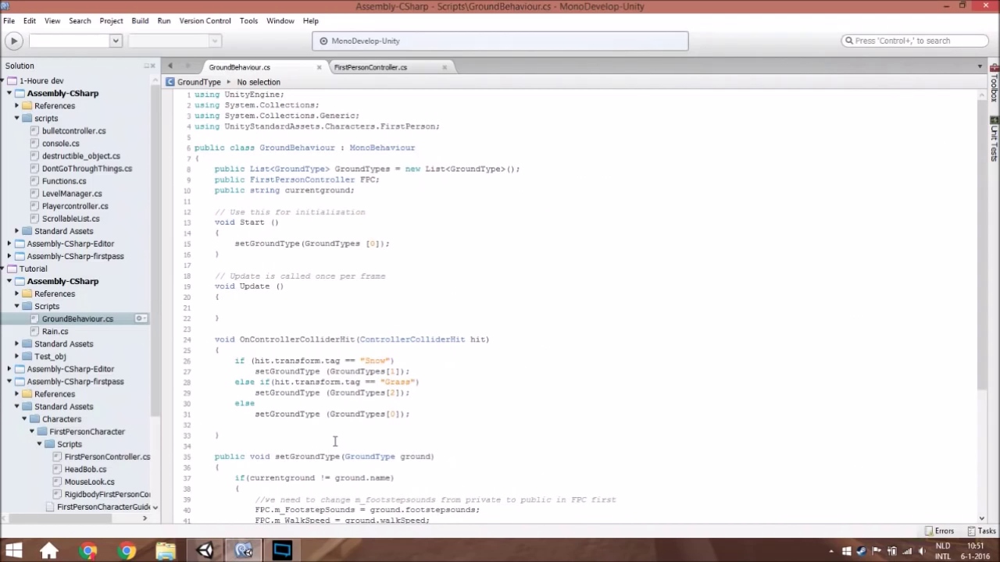
{"action": "scroll", "scroll_direction": "down", "scroll_amount": 3}
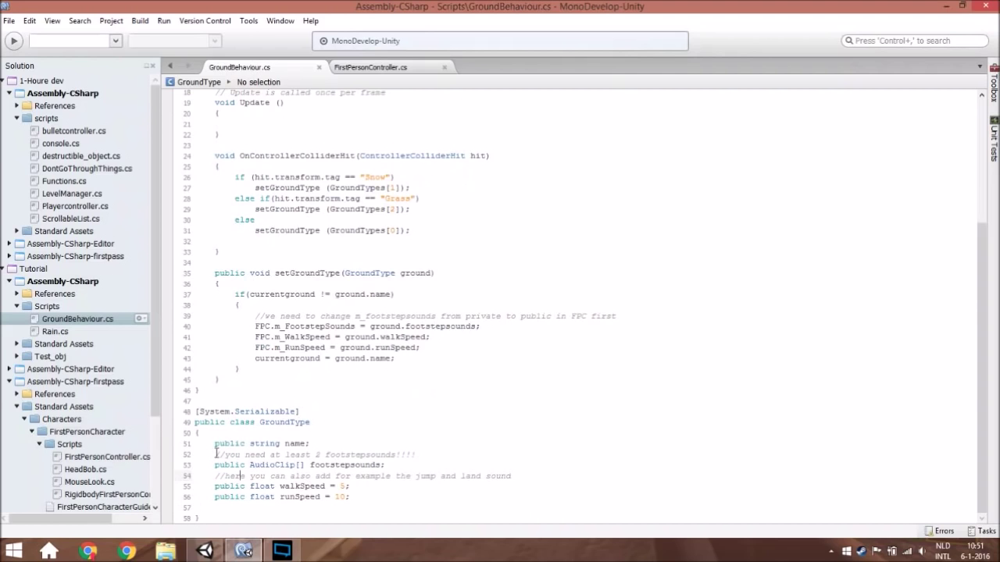
{"action": "scroll", "scroll_direction": "up", "scroll_amount": 3}
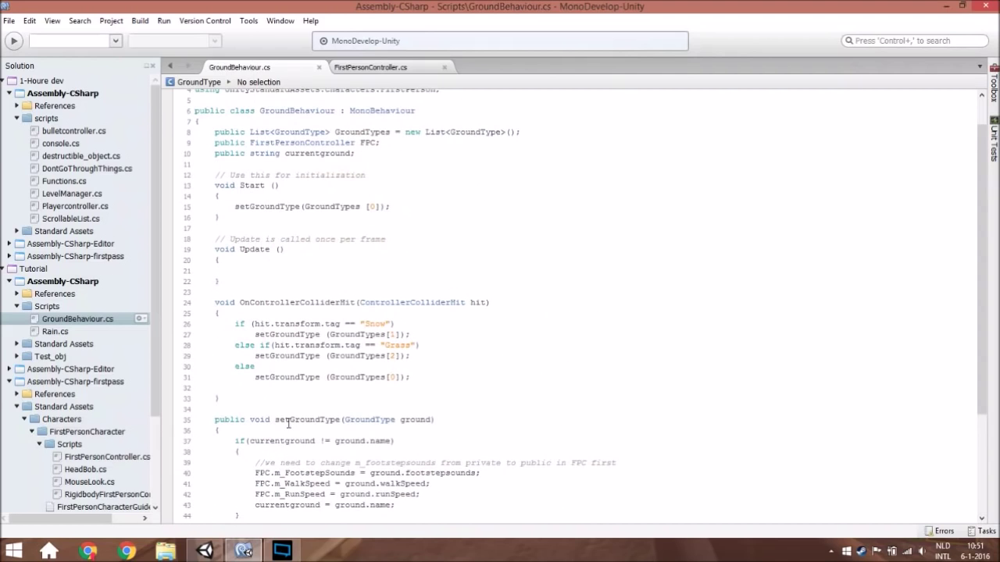
{"action": "scroll", "scroll_direction": "up", "scroll_amount": 3}
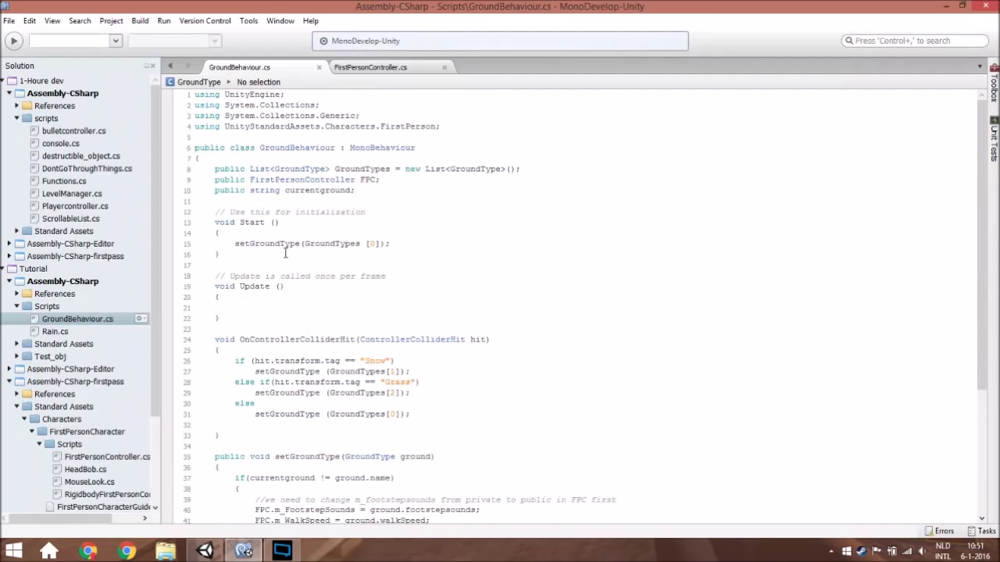
{"action": "double_click", "coordinate": [266, 244]}
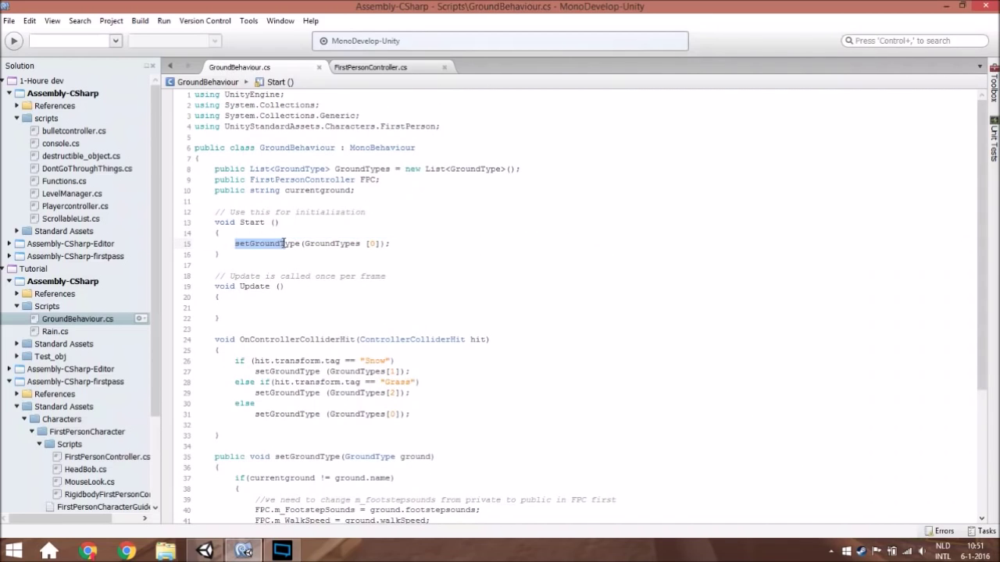
{"action": "double_click", "coordinate": [331, 244]}
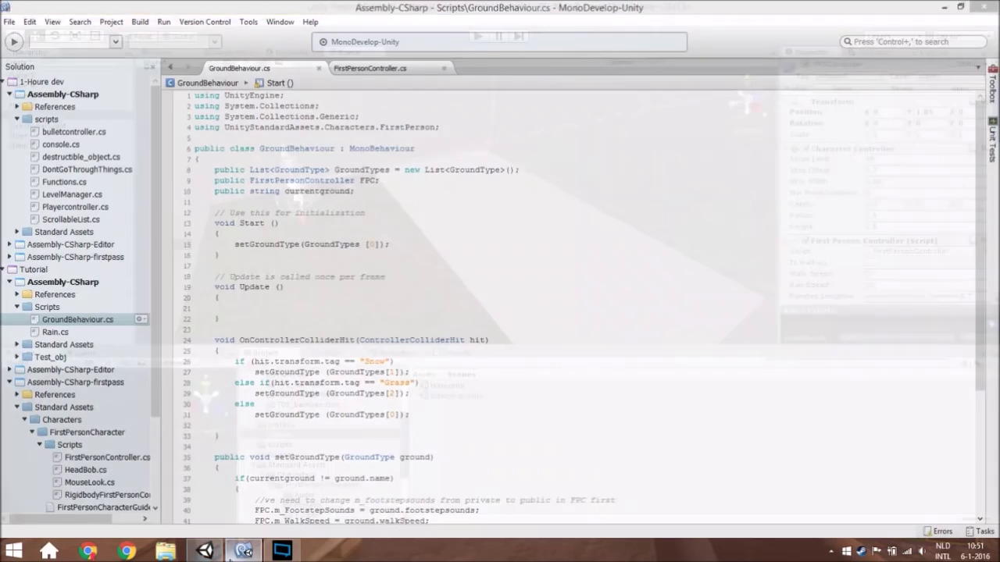
- Review the Normal ground type entry and its footstep sounds list in the Unity Inspector
{"action": "left_click", "coordinate": [242, 550]}
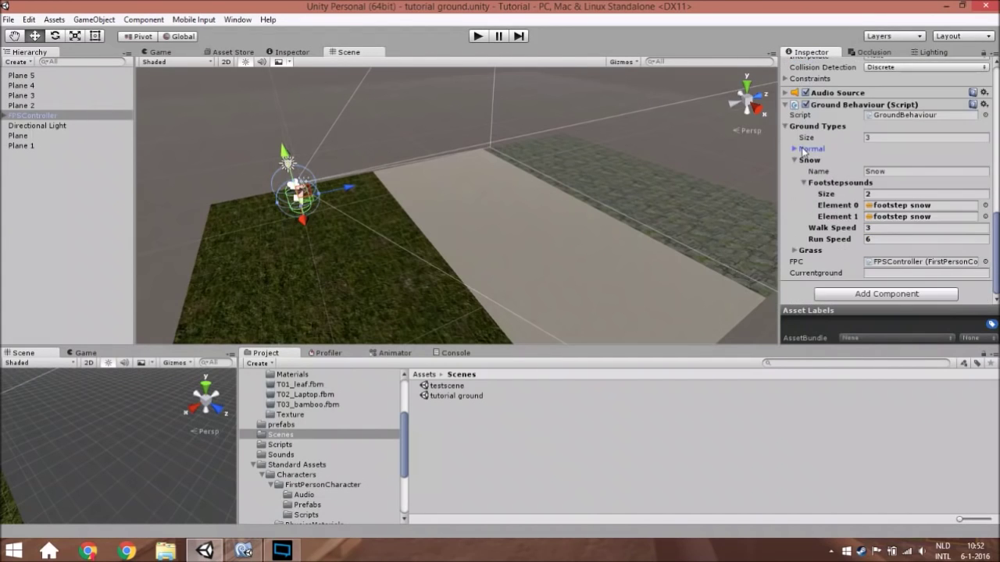
{"action": "left_click", "coordinate": [795, 159]}
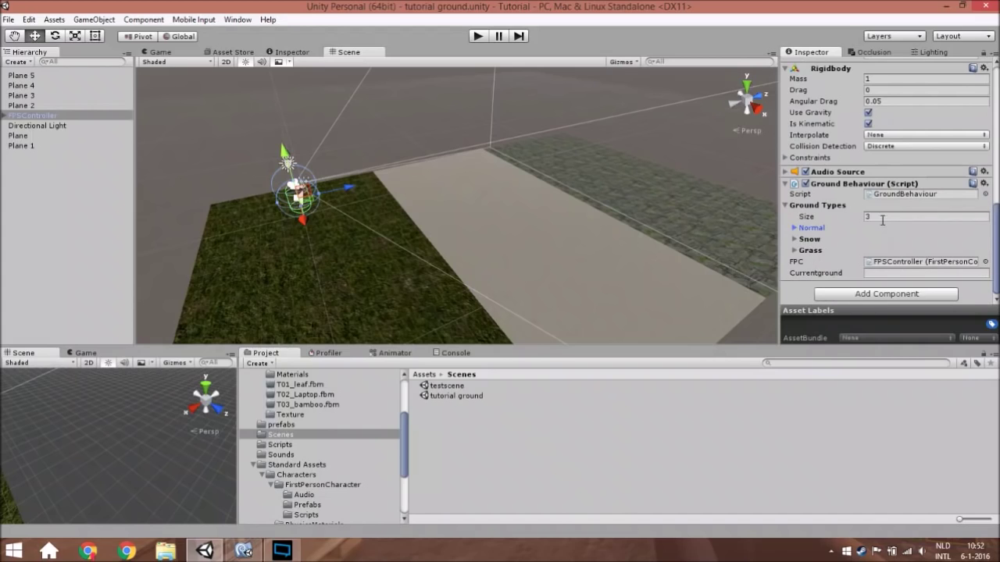
{"action": "mouse_move", "coordinate": [810, 235]}
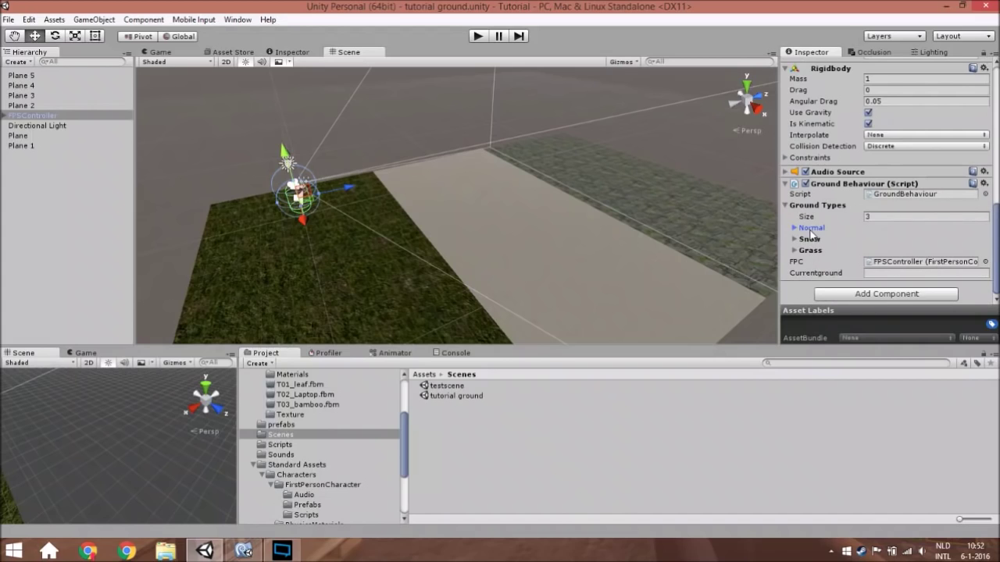
{"action": "mouse_move", "coordinate": [800, 236]}
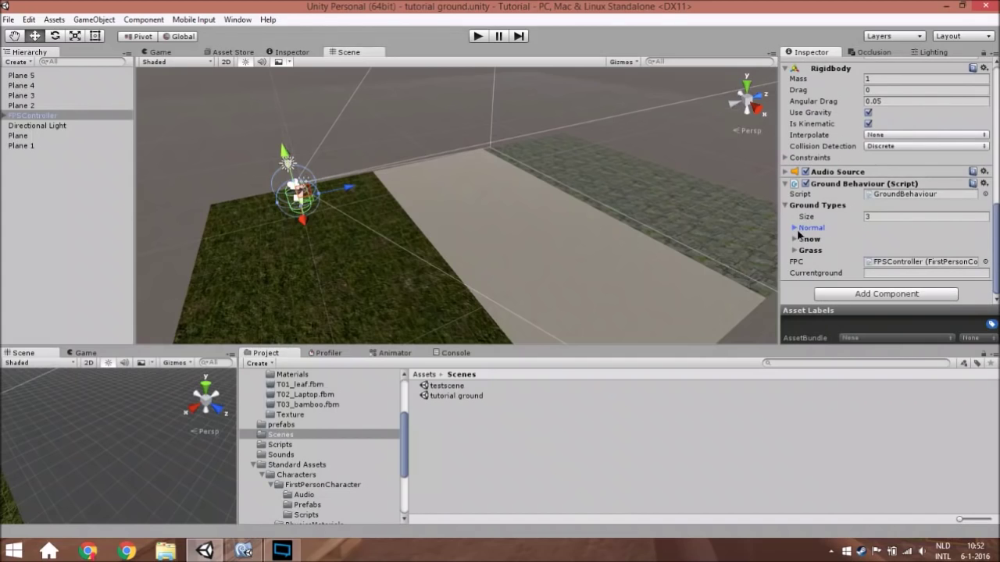
{"action": "left_click", "coordinate": [795, 228]}
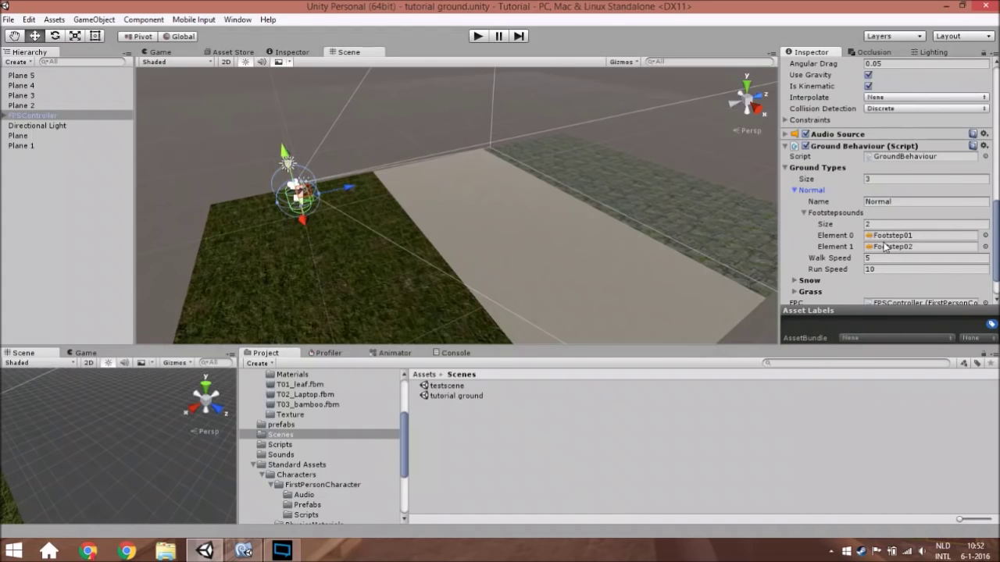
{"action": "mouse_move", "coordinate": [816, 244]}
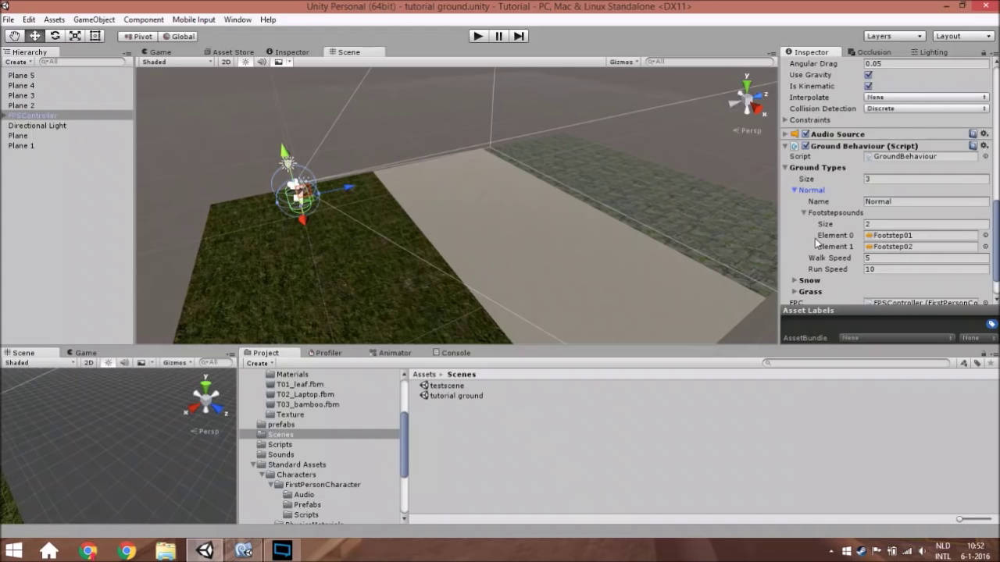
{"action": "left_click", "coordinate": [804, 212]}
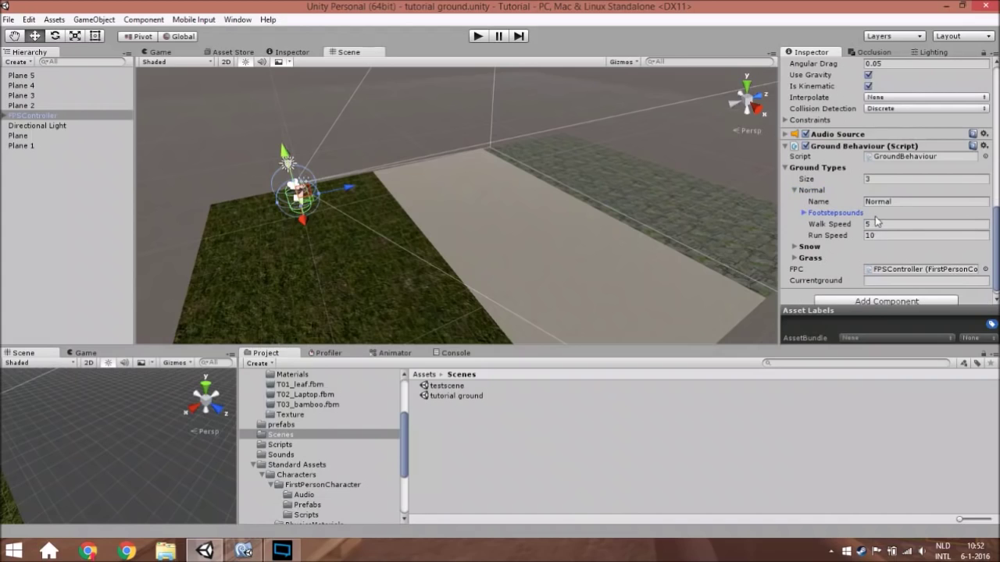
{"action": "left_click", "coordinate": [798, 213]}
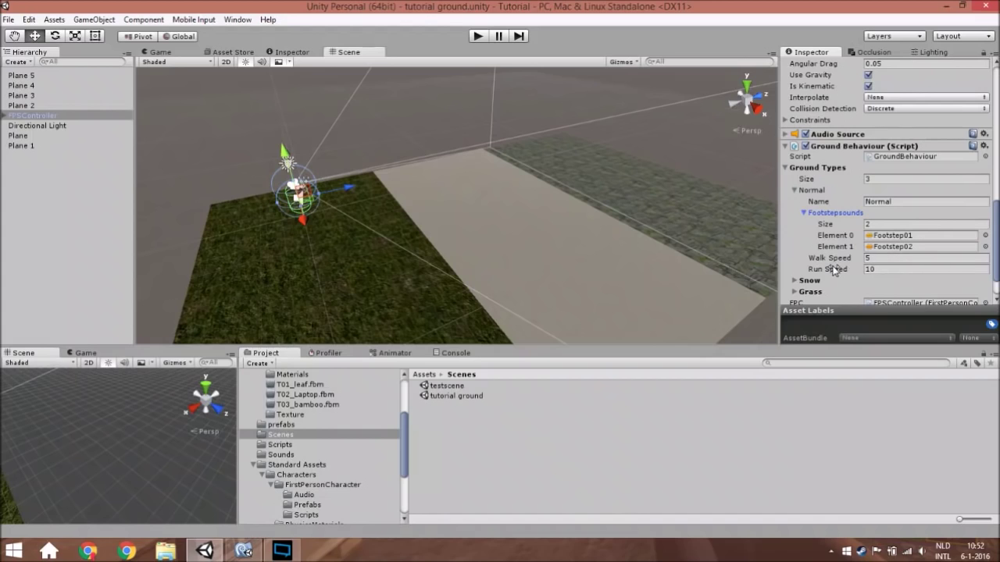
{"action": "mouse_move", "coordinate": [797, 232]}
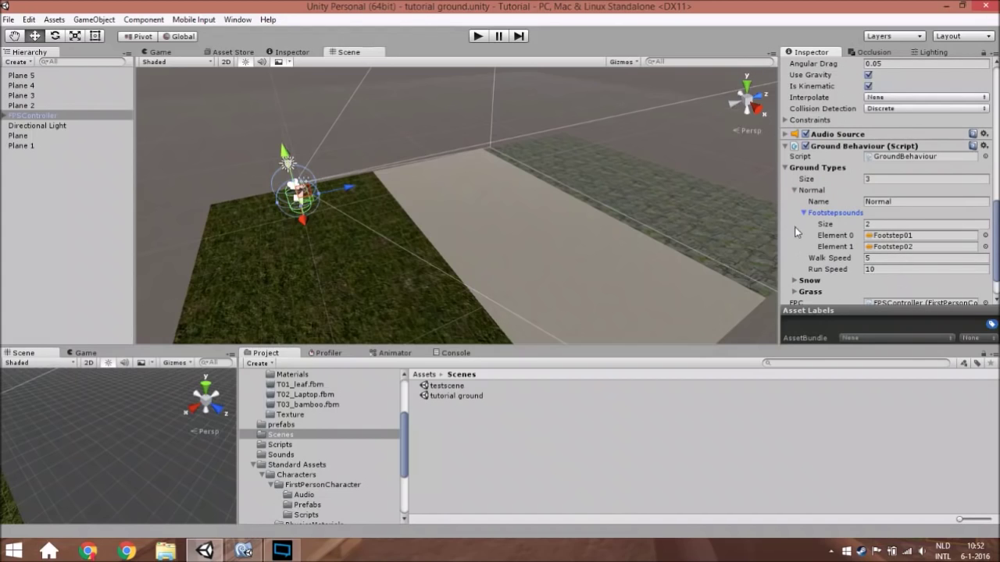
{"action": "left_click", "coordinate": [795, 190]}
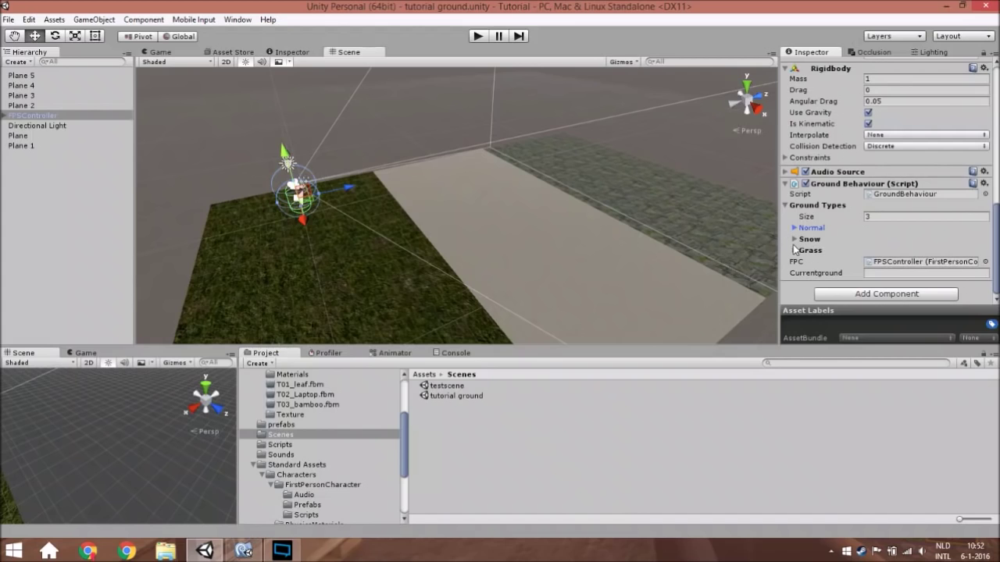
- Expand the Snow ground type entry, then select a ground plane in the Hierarchy
{"action": "left_click", "coordinate": [794, 239]}
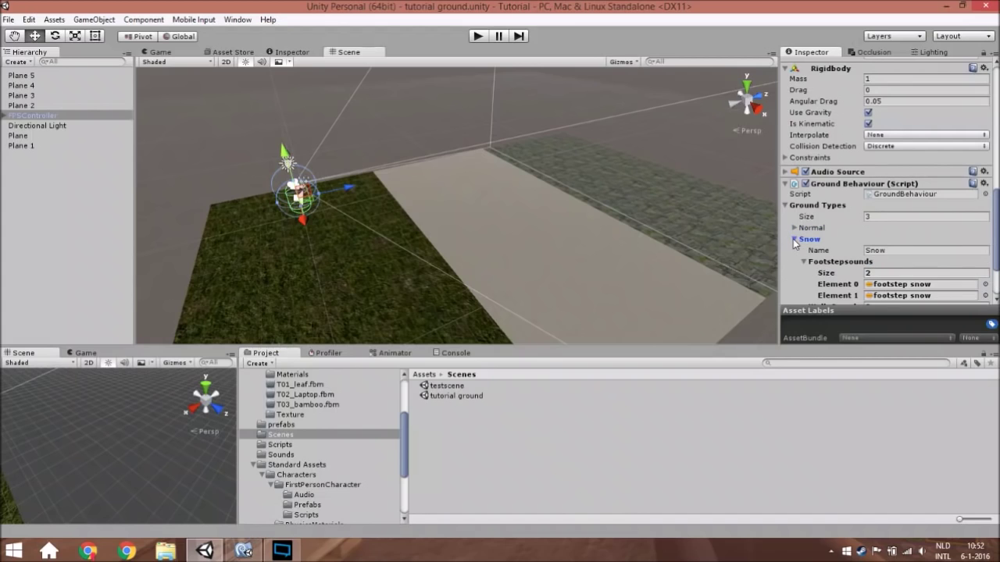
{"action": "scroll", "scroll_direction": "down", "scroll_amount": 3}
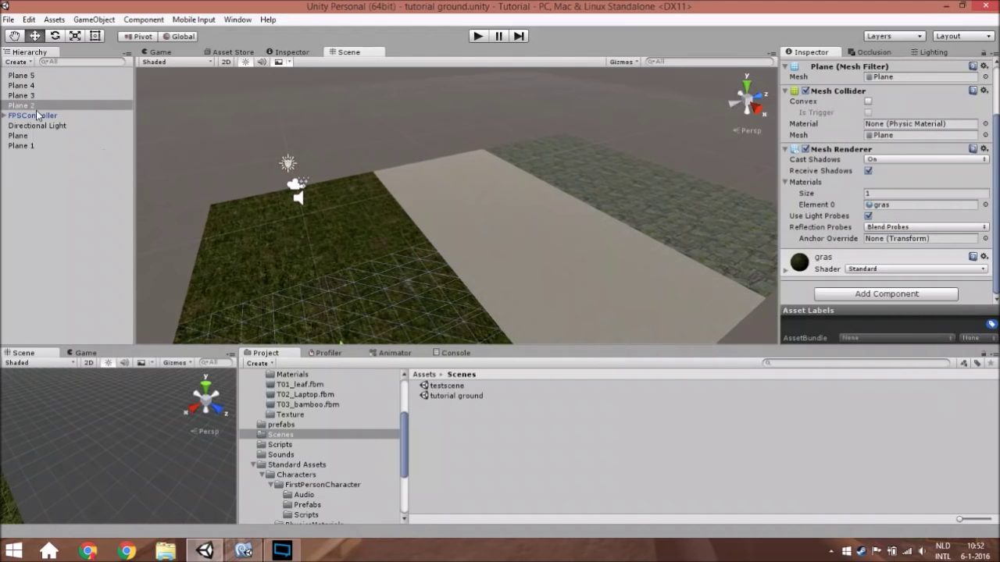
{"action": "left_click", "coordinate": [35, 115]}
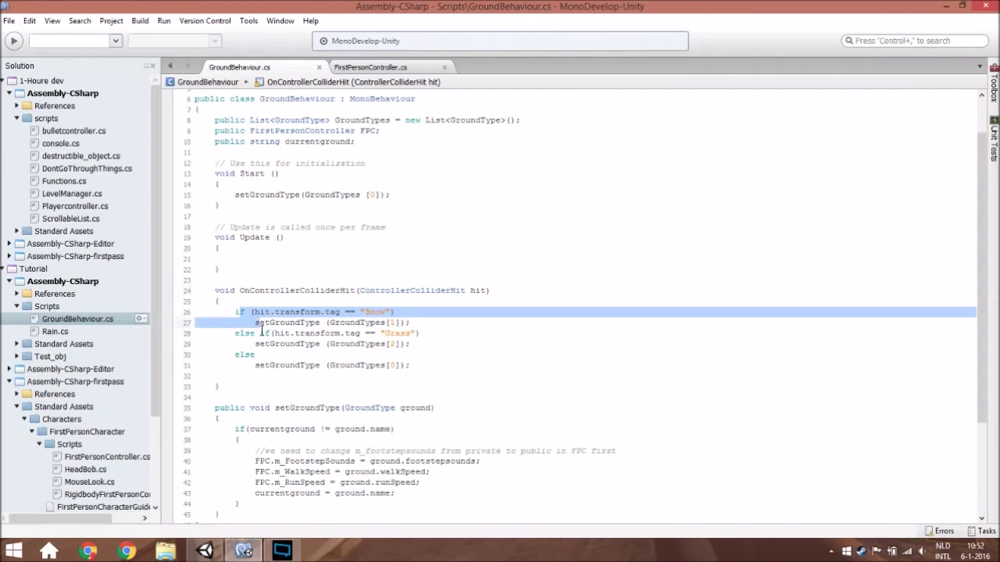
- Highlight the "Snow" tag check in OnControllerColliderHit and compare it with the Snow footstep sounds in Unity
{"action": "left_click", "coordinate": [235, 313]}
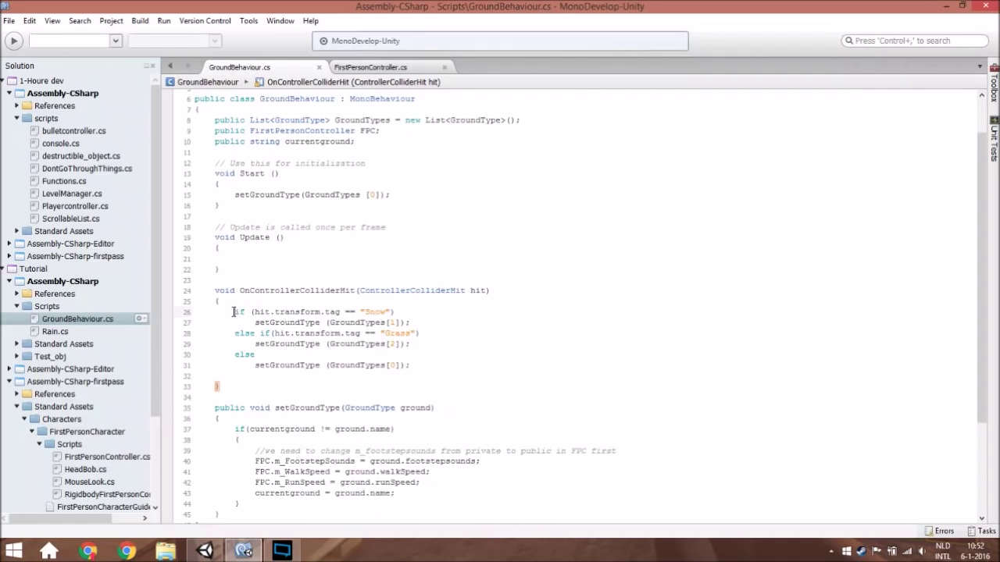
{"action": "double_click", "coordinate": [297, 312]}
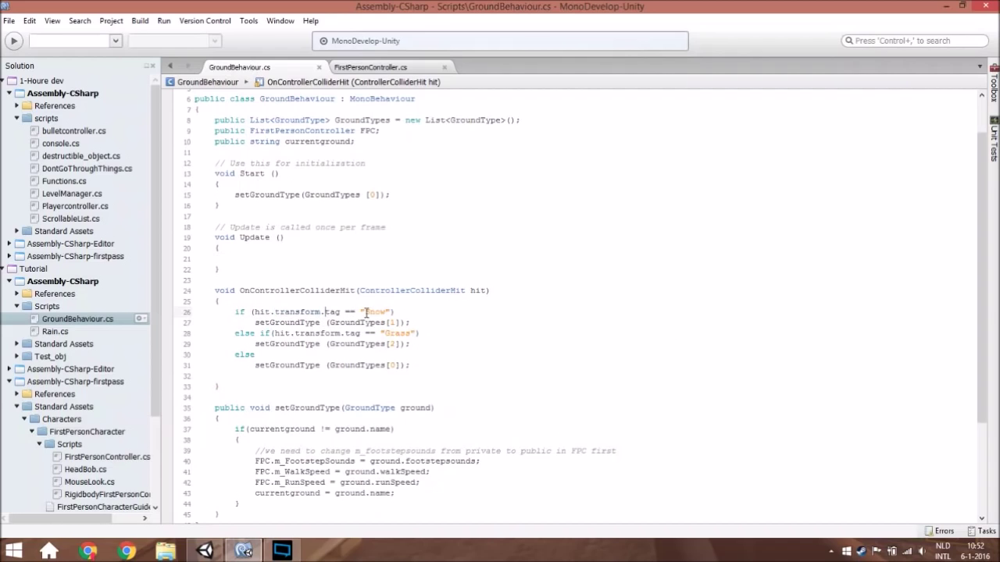
{"action": "double_click", "coordinate": [356, 322]}
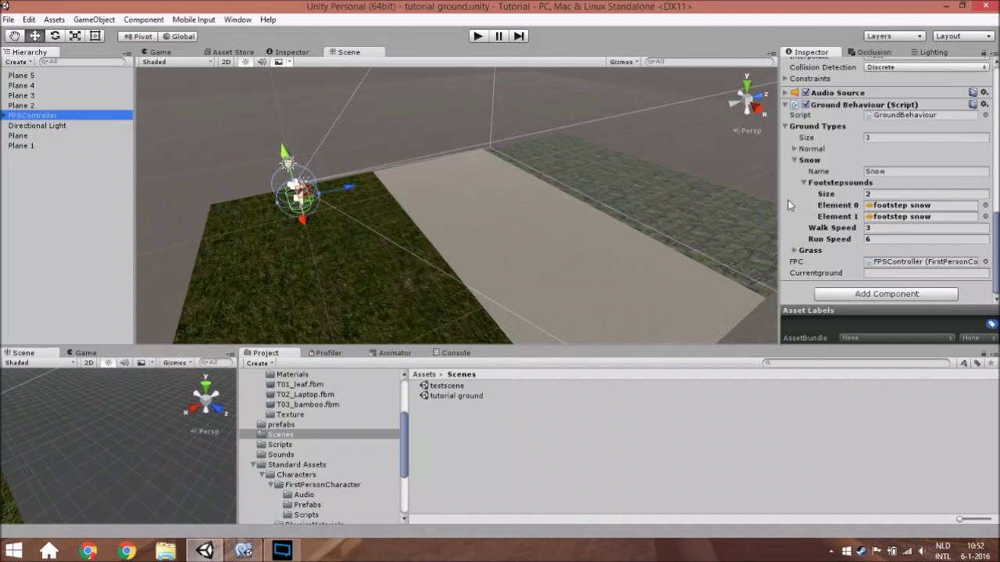
{"action": "left_click", "coordinate": [794, 216]}
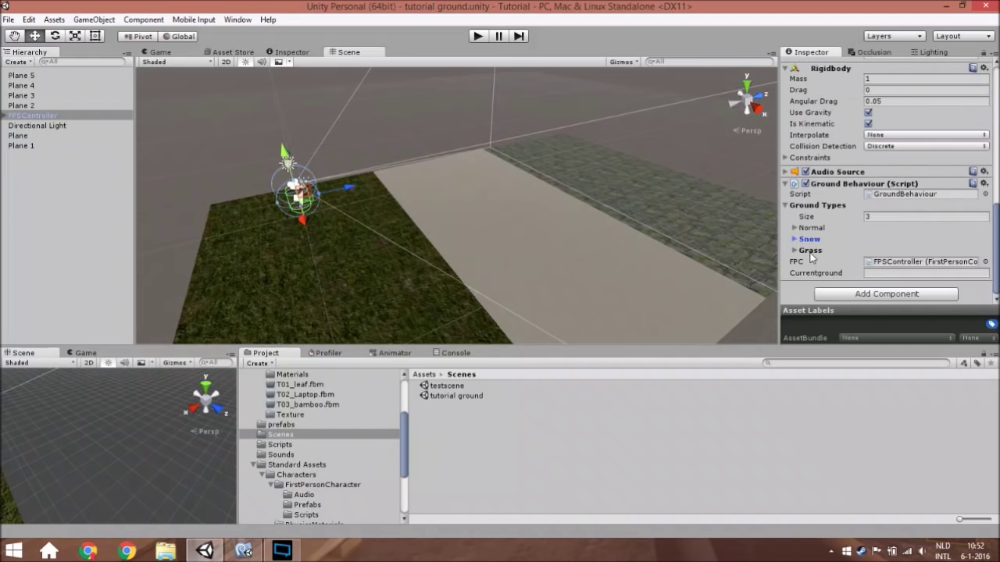
{"action": "left_click", "coordinate": [797, 238]}
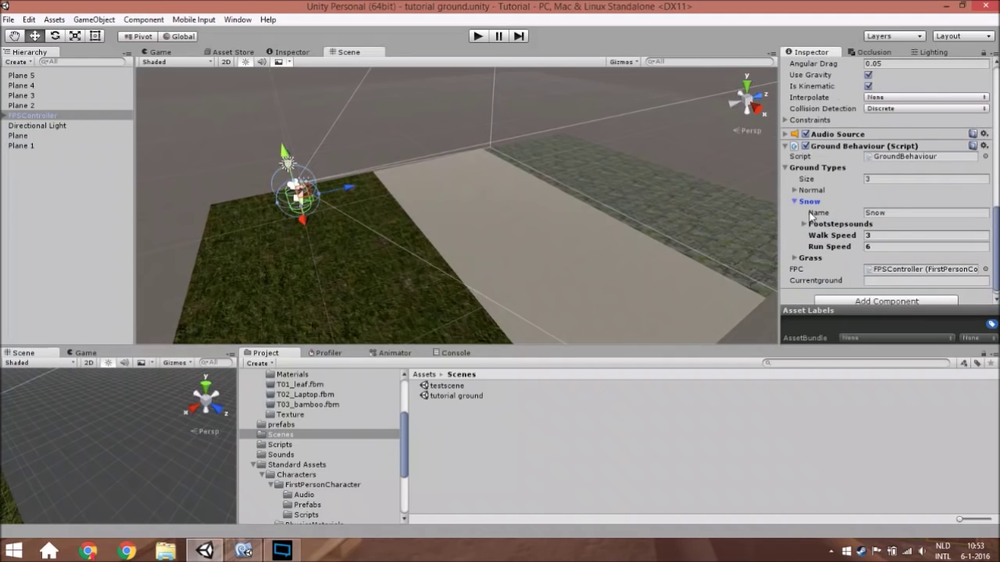
{"action": "left_click", "coordinate": [925, 234]}
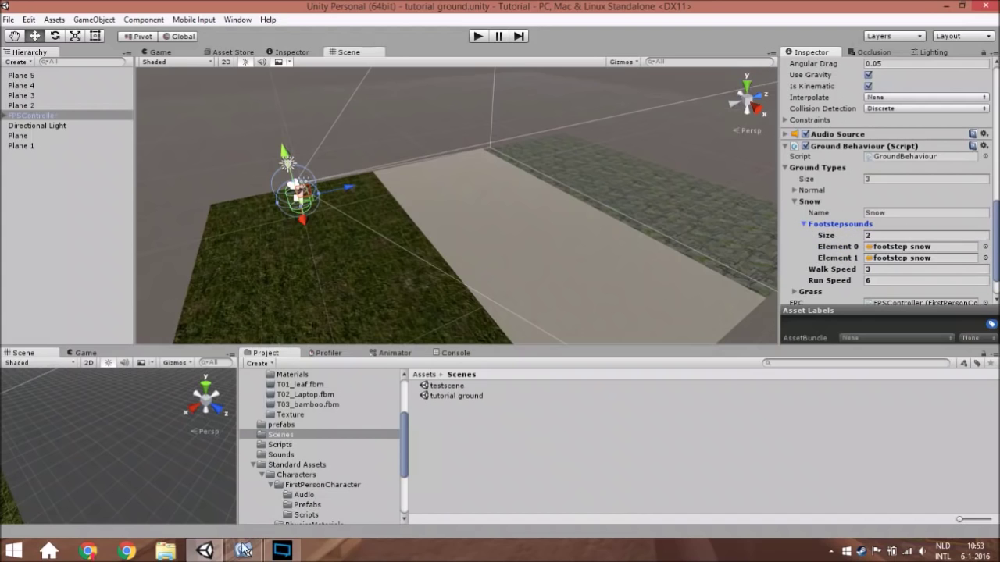
- Highlight the Stone else-if branch in the collision handler, then return to Unity
{"action": "left_click", "coordinate": [244, 550]}
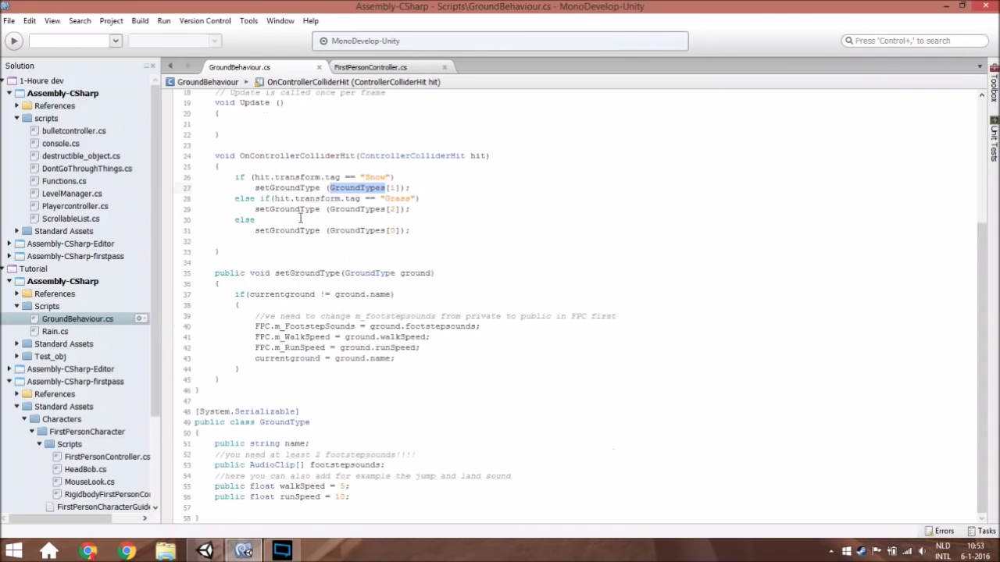
{"action": "double_click", "coordinate": [250, 198]}
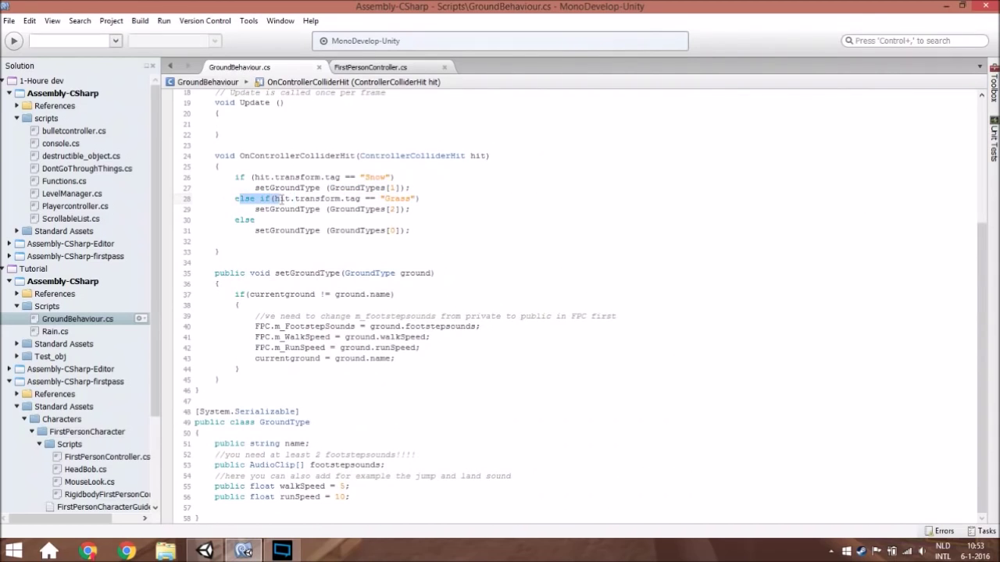
{"action": "left_click", "coordinate": [310, 209]}
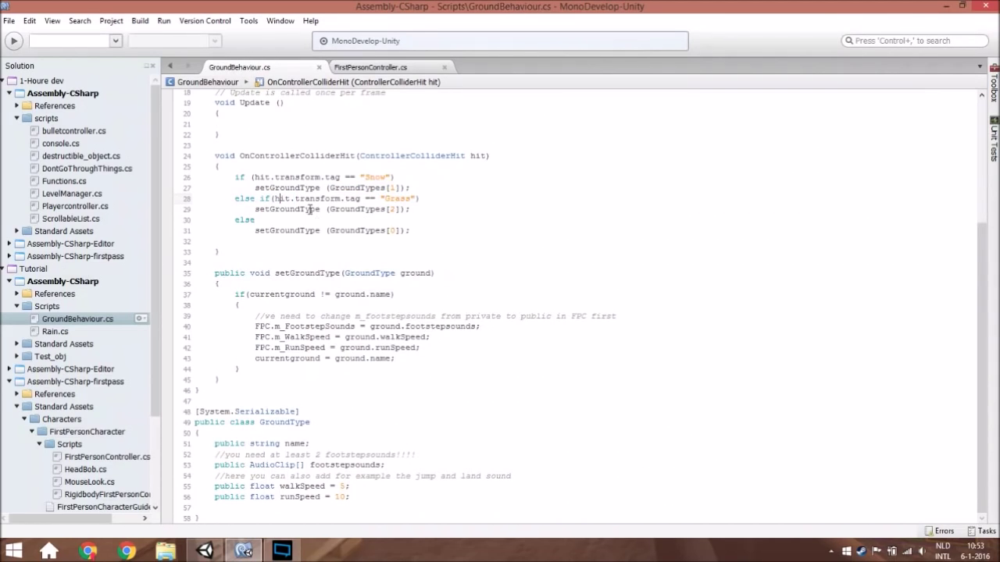
{"action": "left_click", "coordinate": [244, 219]}
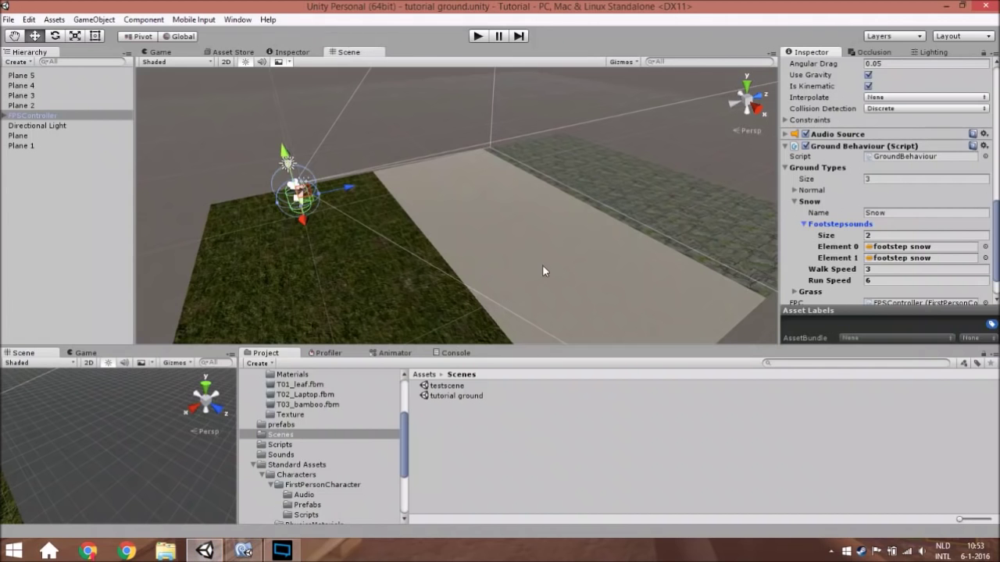
- Select the stone-textured ground plane to show its properties in the Inspector
{"action": "left_click", "coordinate": [22, 84]}
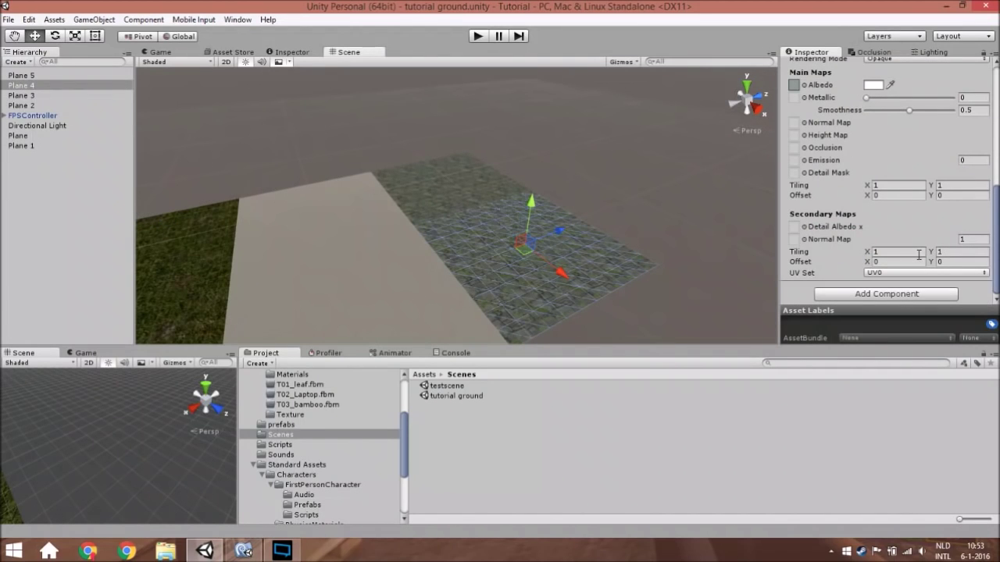
{"action": "left_click", "coordinate": [22, 85]}
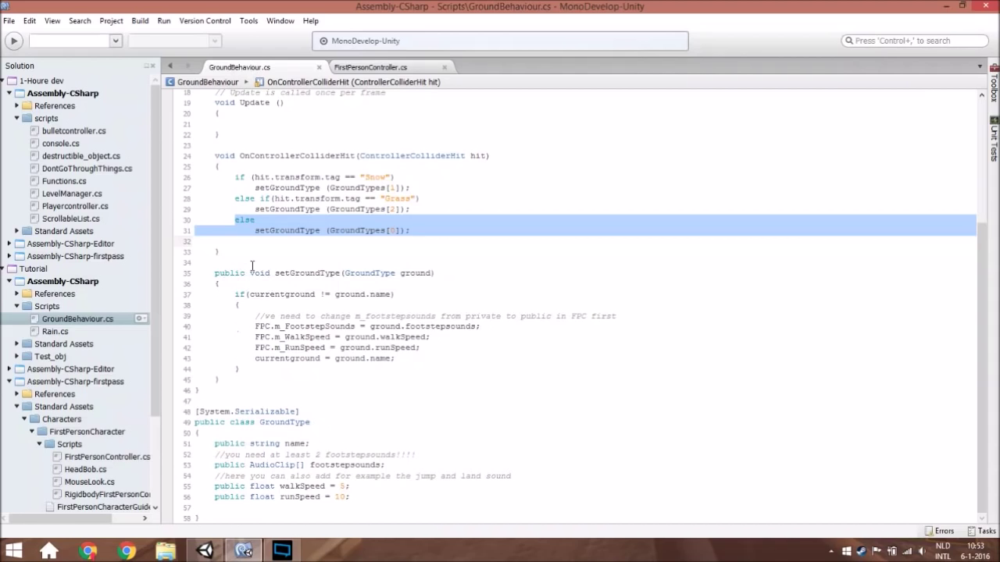
- Highlight the setGroundType call in the else branch and step into the setGroundType method
{"action": "double_click", "coordinate": [288, 230]}
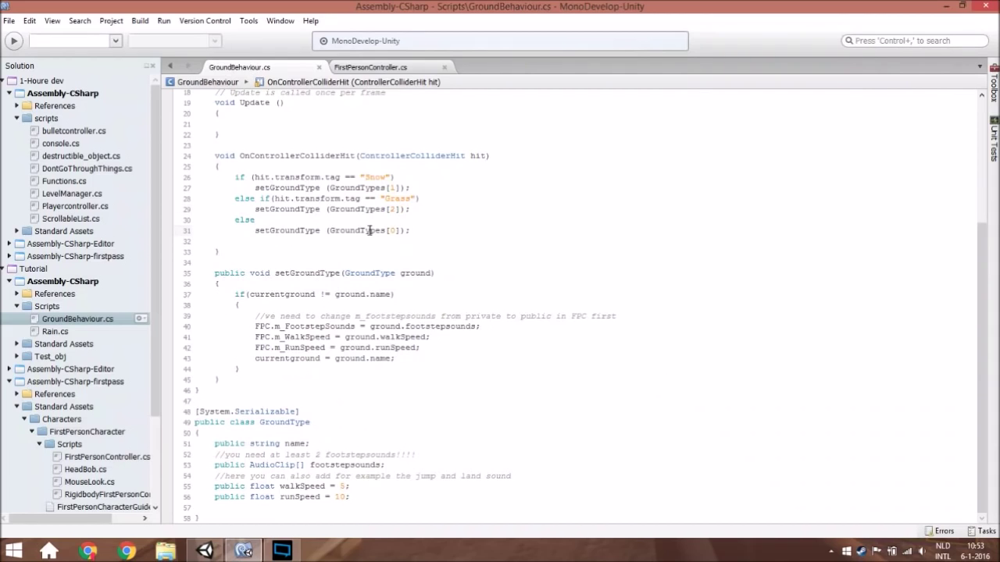
{"action": "mouse_move", "coordinate": [265, 289]}
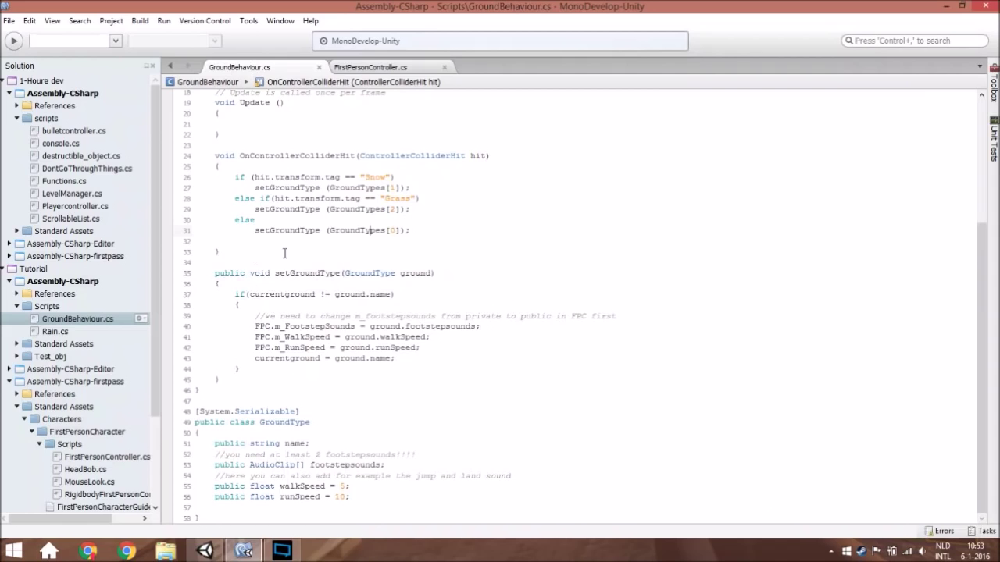
{"action": "double_click", "coordinate": [286, 231]}
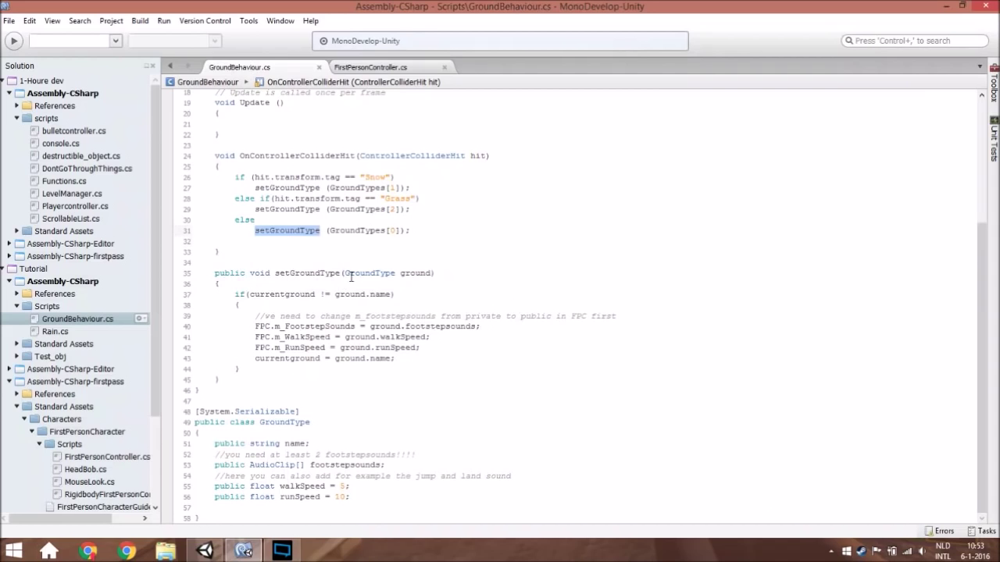
{"action": "left_click", "coordinate": [220, 284]}
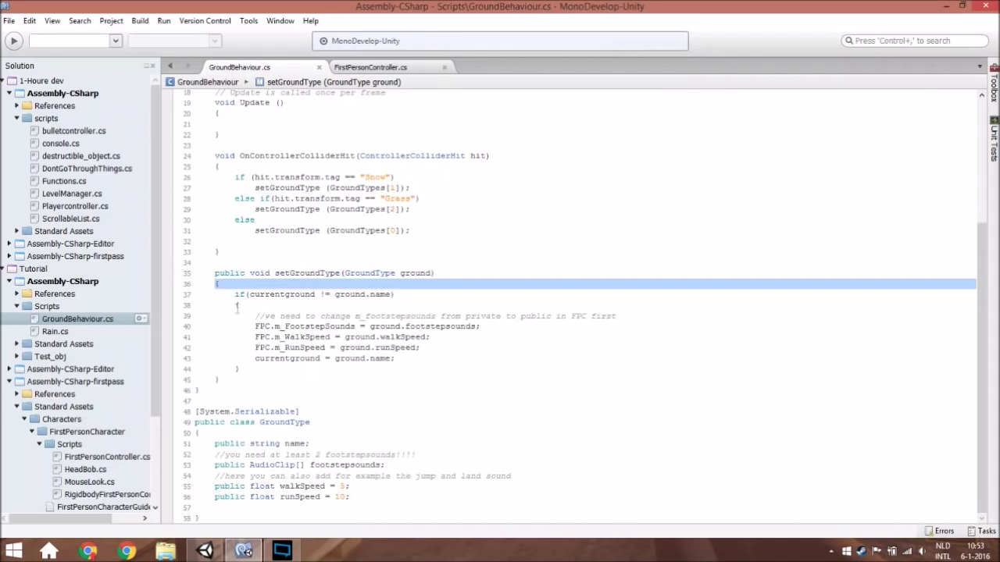
{"action": "left_click", "coordinate": [385, 284]}
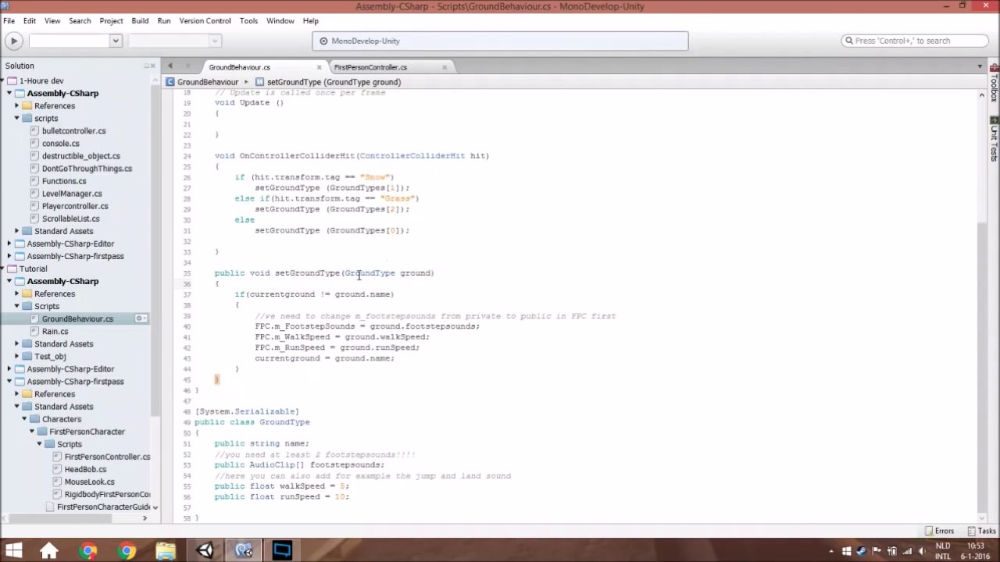
{"action": "left_click", "coordinate": [254, 219]}
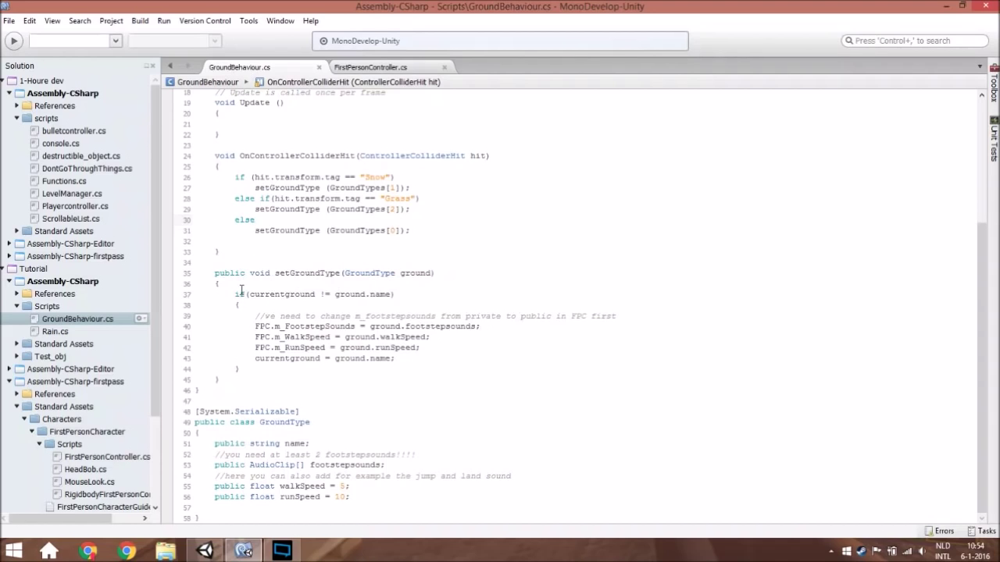
- Highlight the currentground comparison in setGroundType's if condition
{"action": "double_click", "coordinate": [281, 294]}
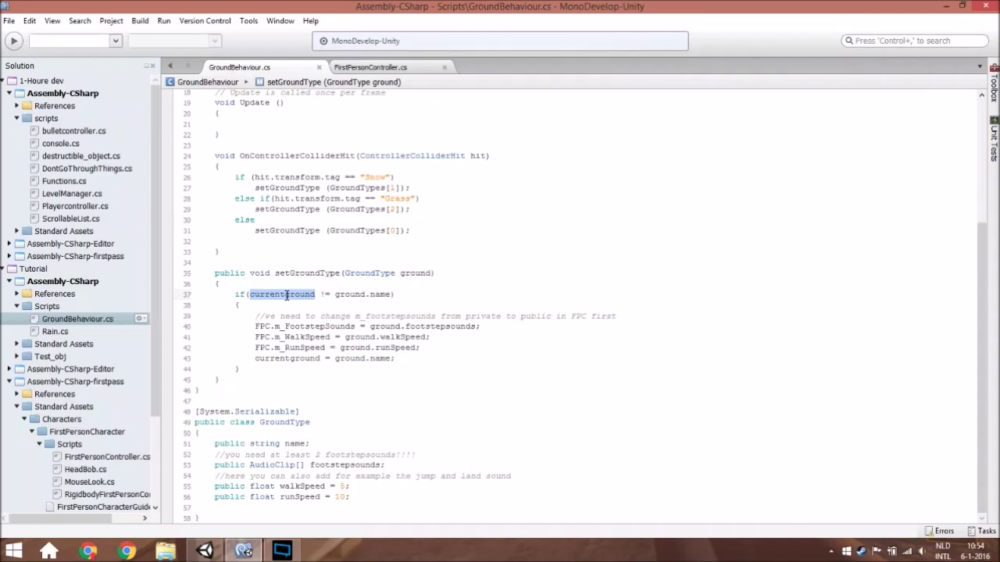
{"action": "double_click", "coordinate": [350, 294]}
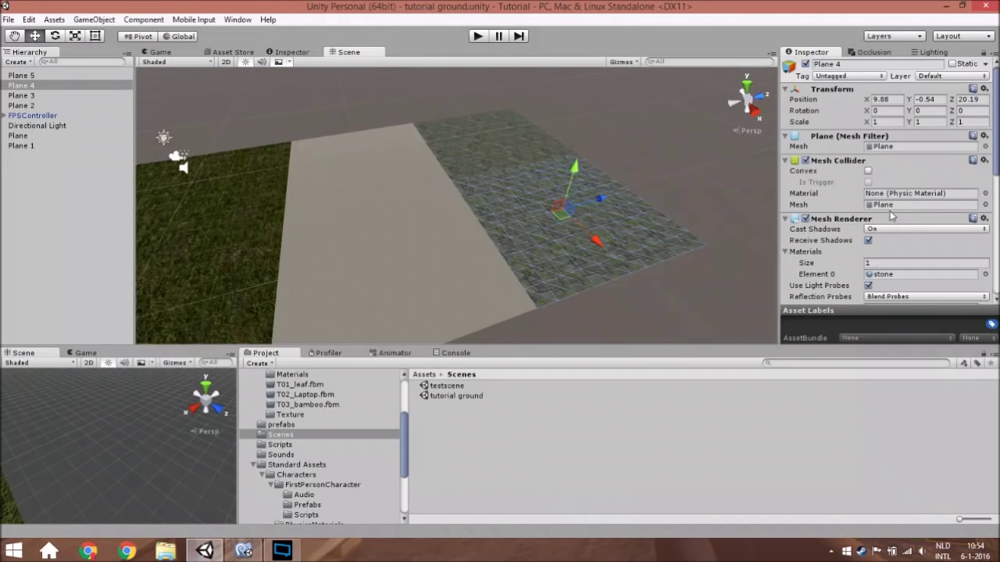
- Show the FPSController's Ground Behaviour component with Snow footsteps, walk speed 3 and run speed 6, then return to MonoDevelop
{"action": "left_click", "coordinate": [32, 116]}
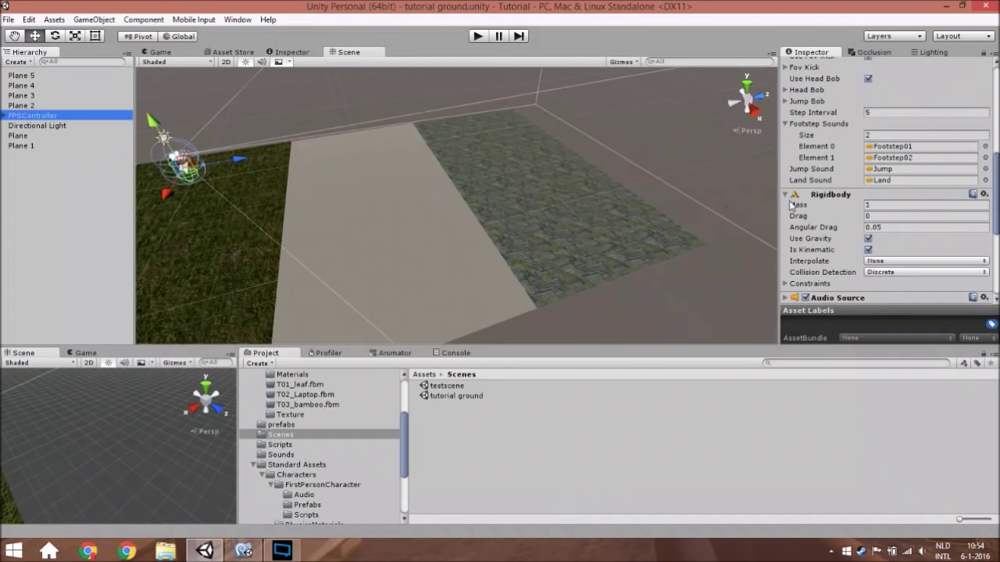
{"action": "scroll", "scroll_direction": "down", "scroll_amount": 3}
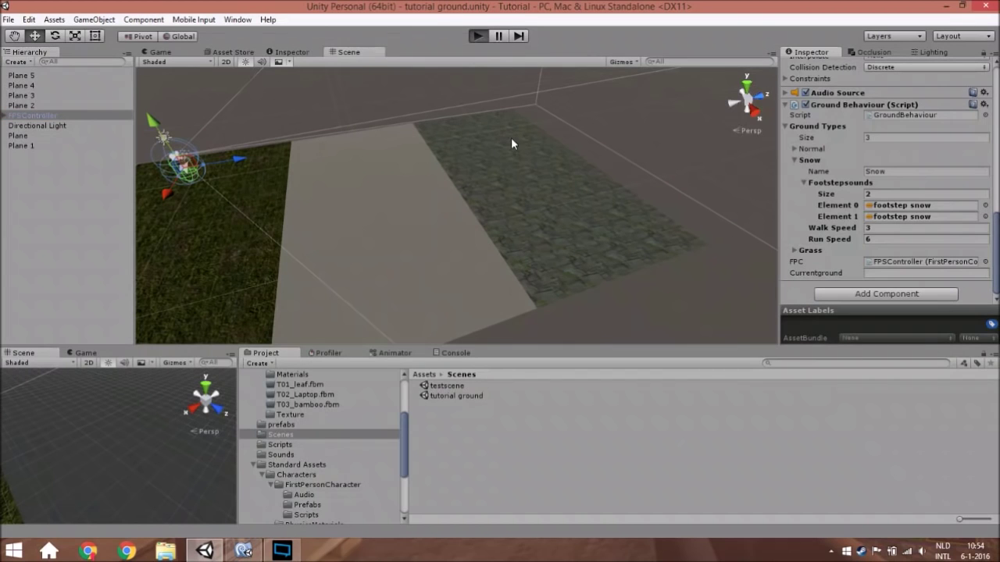
{"action": "left_click", "coordinate": [477, 36]}
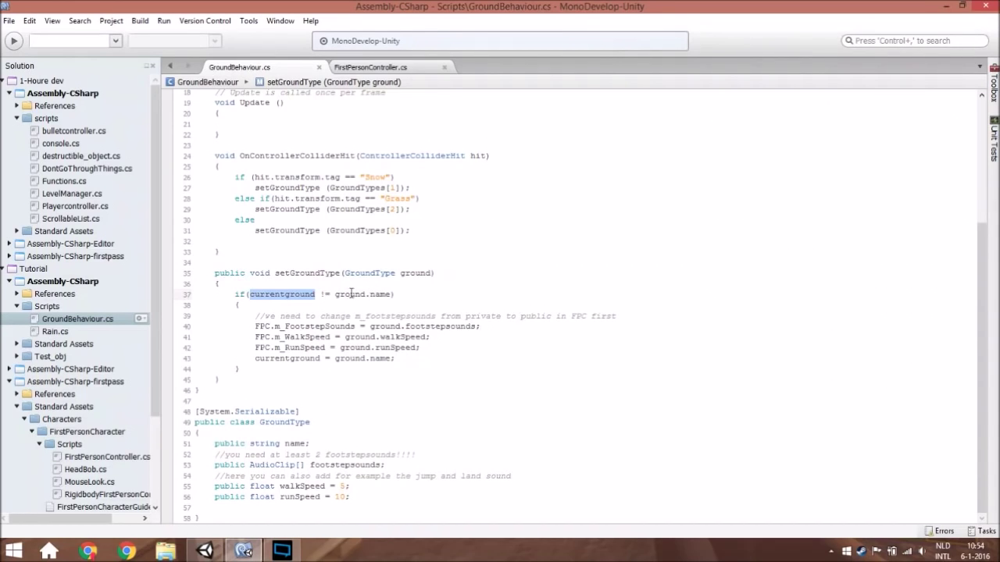
{"action": "left_click", "coordinate": [356, 294]}
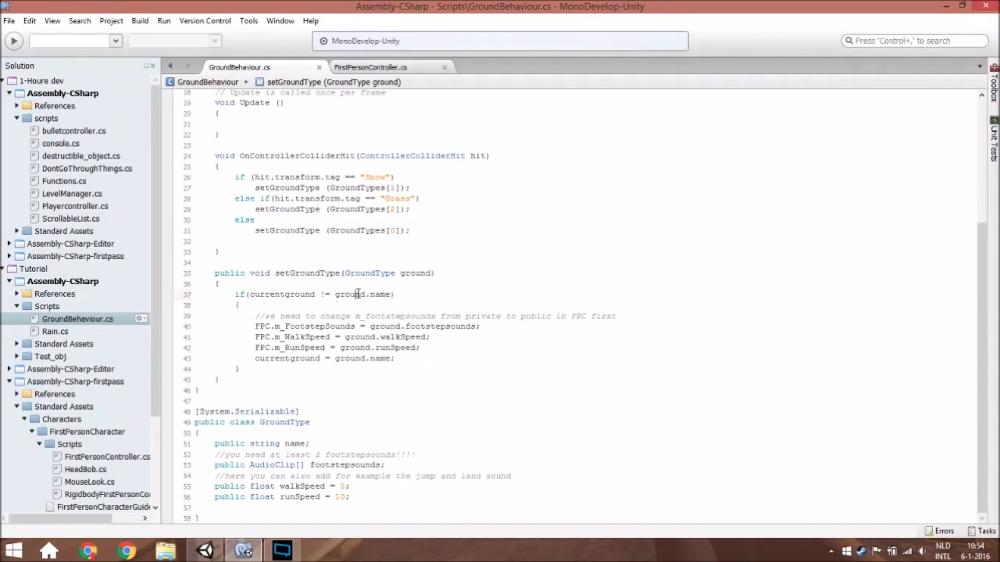
{"action": "double_click", "coordinate": [347, 293]}
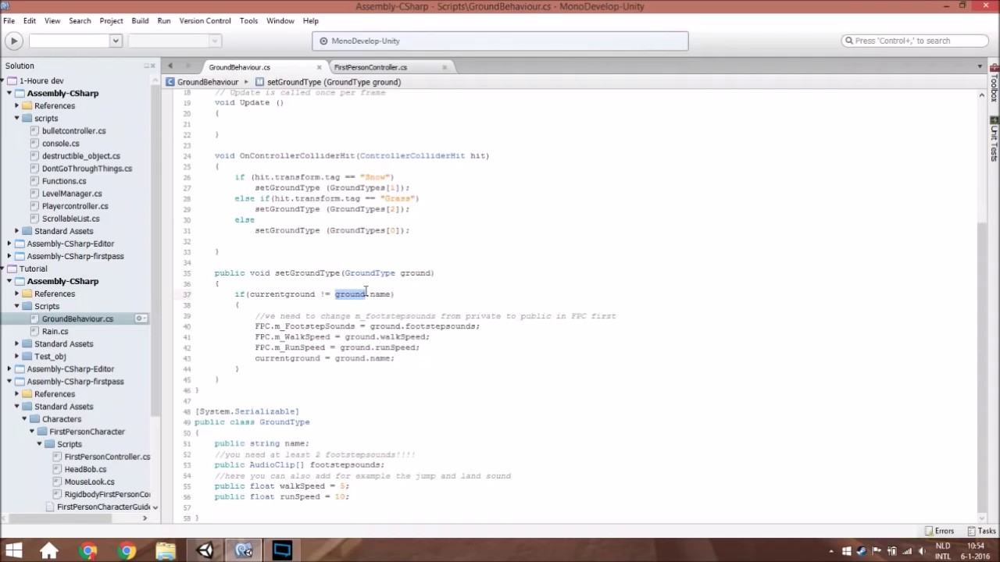
{"action": "left_click_drag", "start_coordinate": [258, 316], "coordinate": [403, 369]}
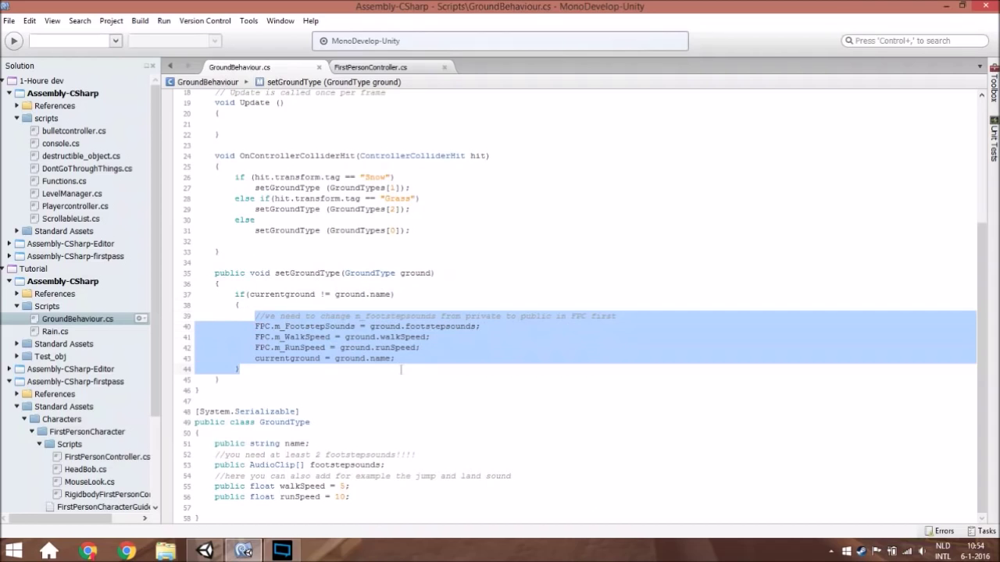
{"action": "left_click", "coordinate": [401, 353]}
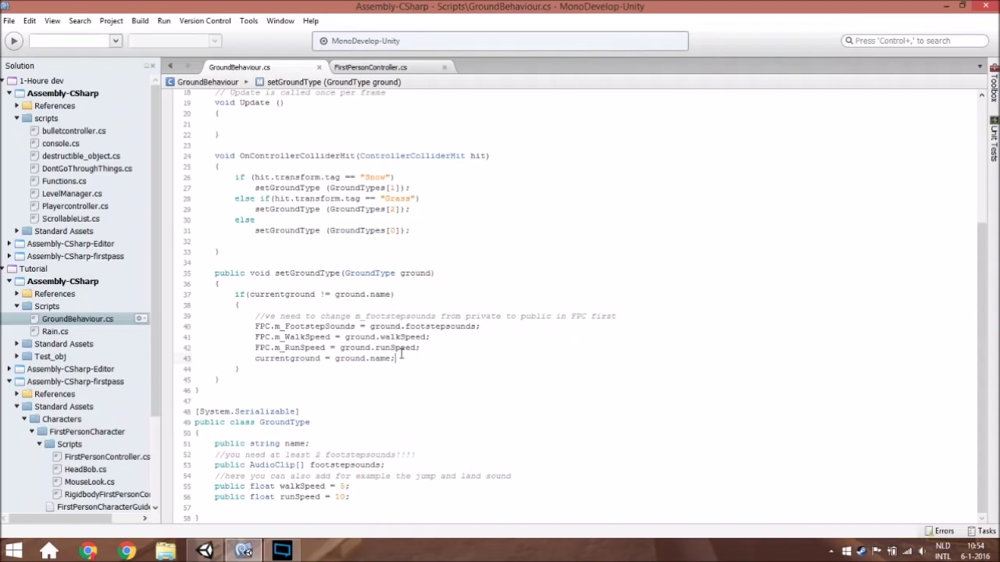
{"action": "mouse_move", "coordinate": [403, 357]}
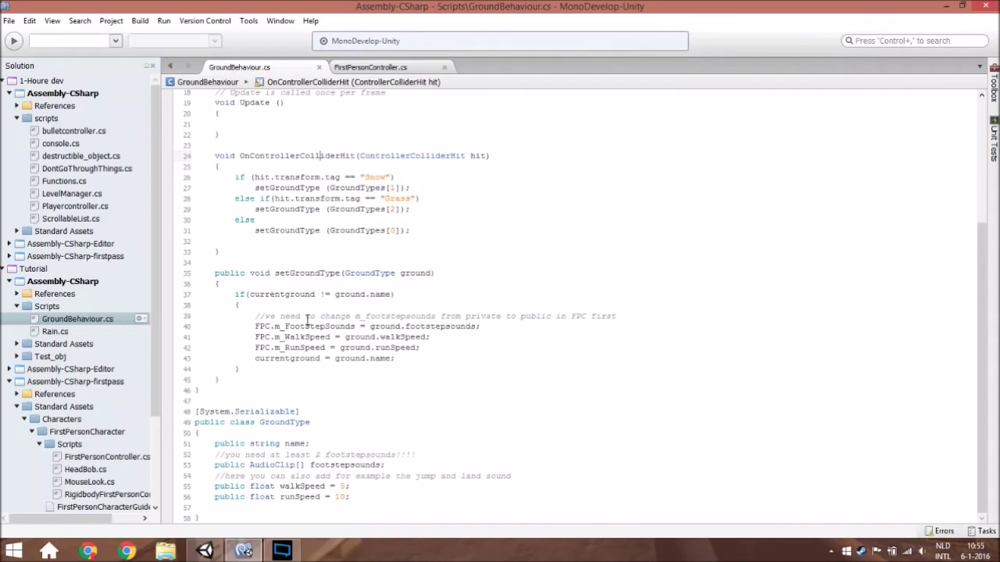
{"action": "double_click", "coordinate": [441, 327]}
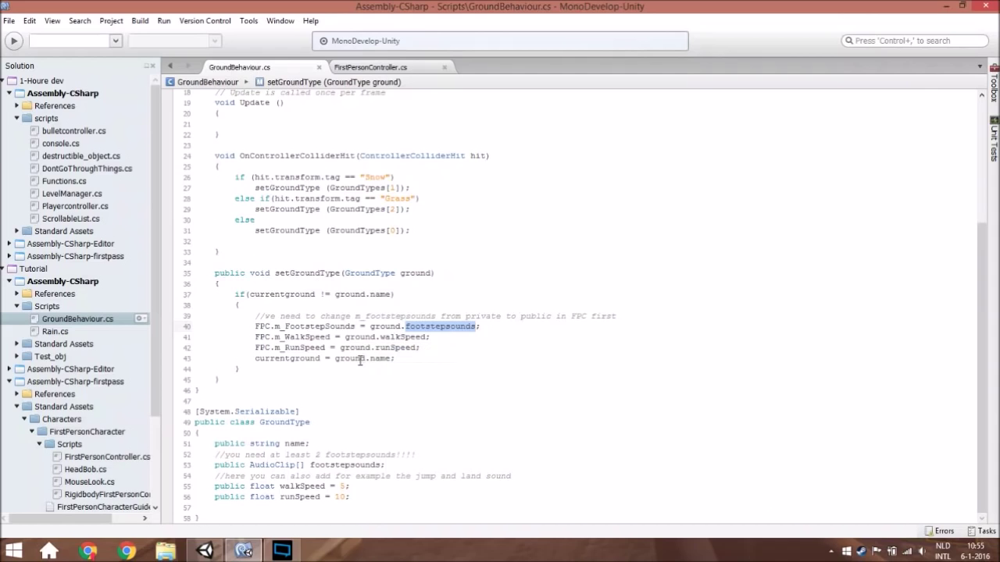
{"action": "mouse_move", "coordinate": [359, 358]}
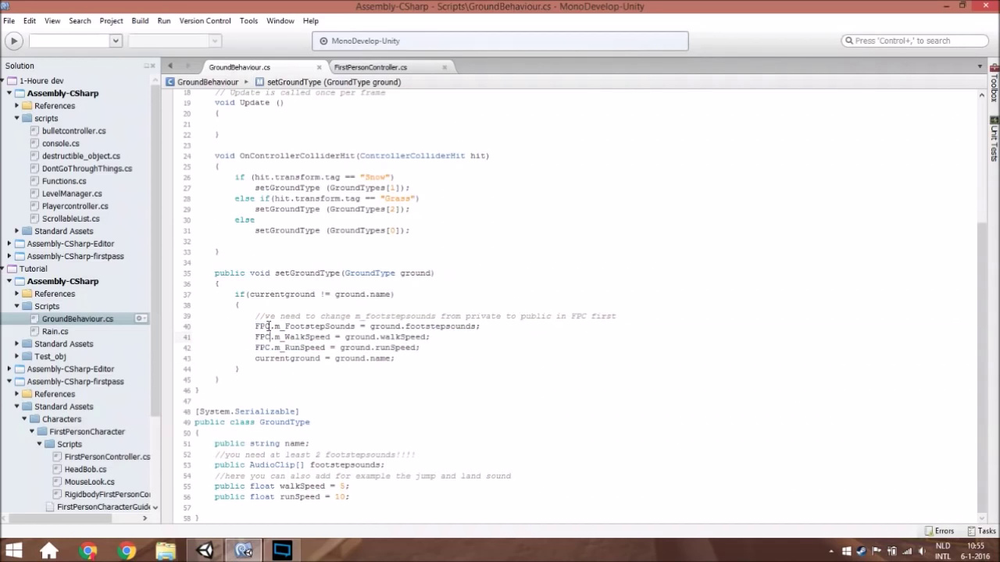
{"action": "mouse_move", "coordinate": [303, 294]}
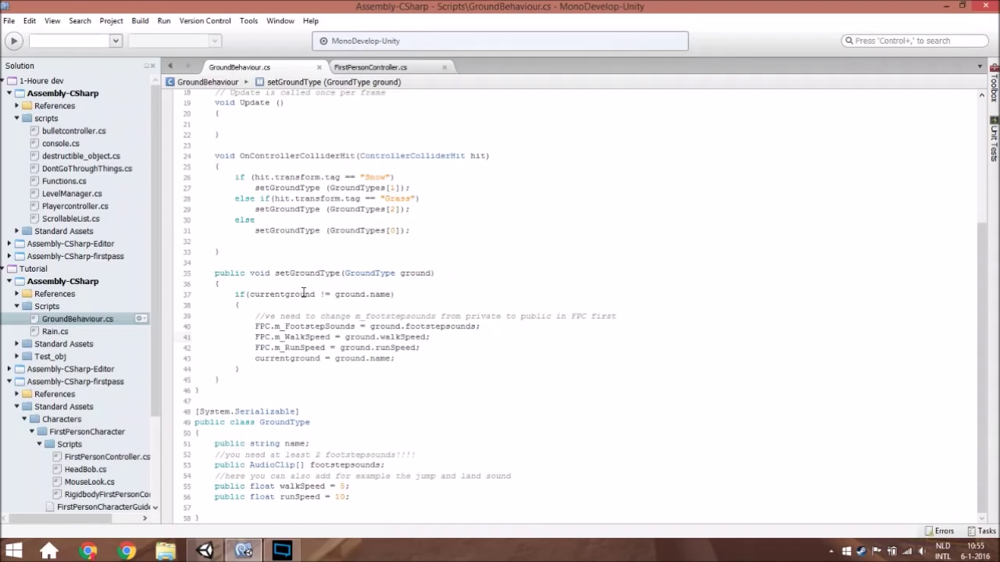
{"action": "double_click", "coordinate": [313, 327]}
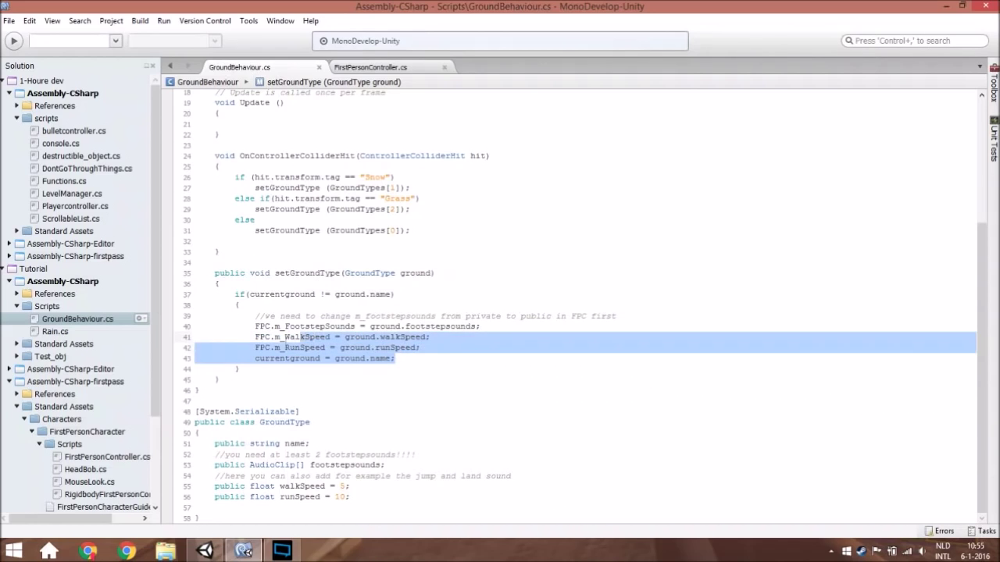
{"action": "double_click", "coordinate": [303, 327]}
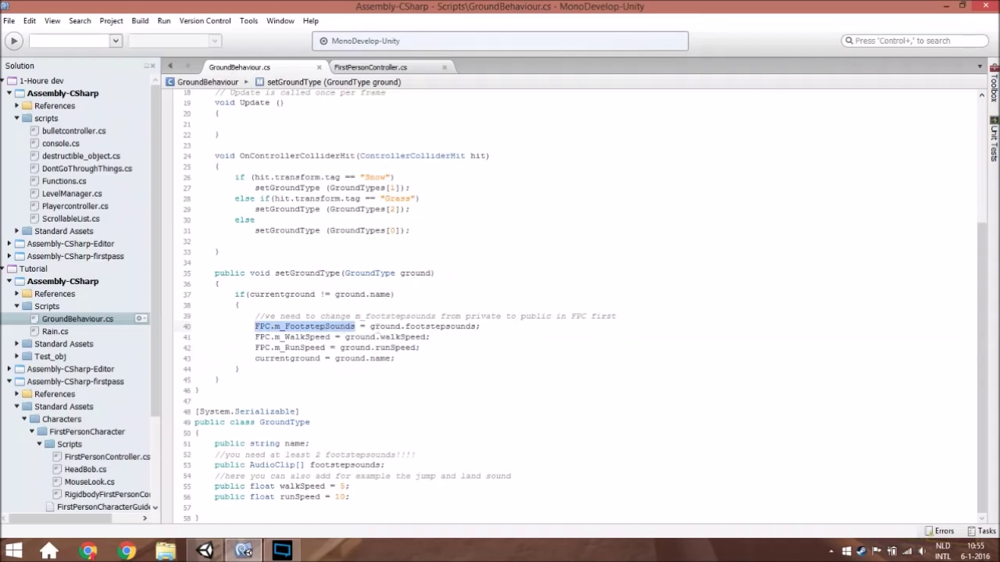
{"action": "double_click", "coordinate": [440, 327]}
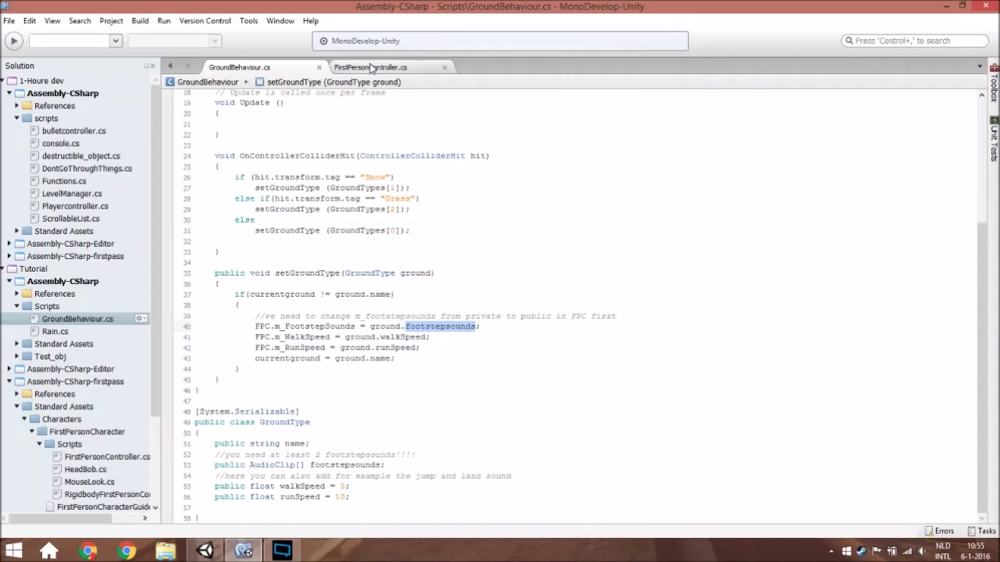
- View the m_FootstepSounds field in FirstPersonController.cs, then return to the Unity scene
{"action": "left_click", "coordinate": [370, 65]}
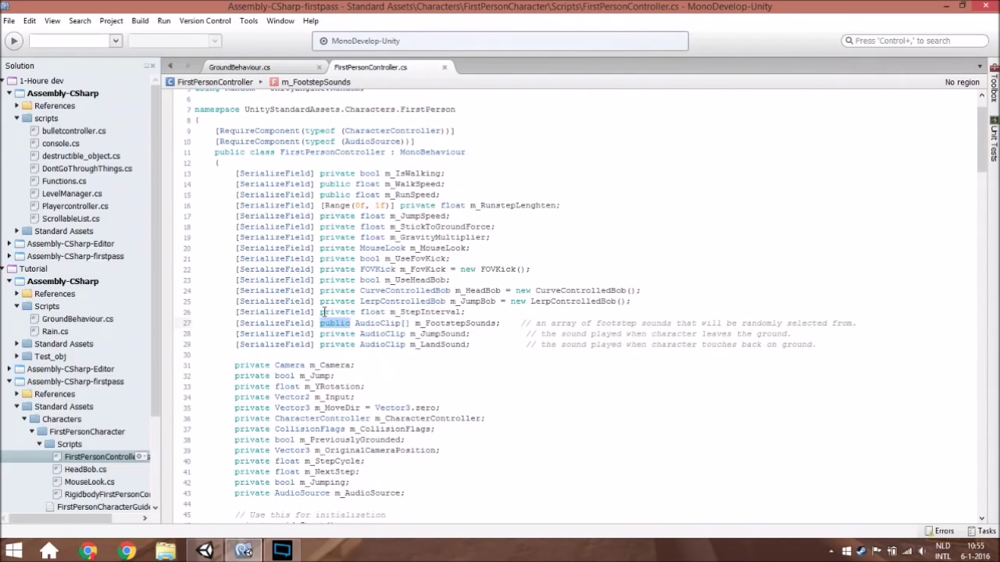
{"action": "mouse_move", "coordinate": [406, 253]}
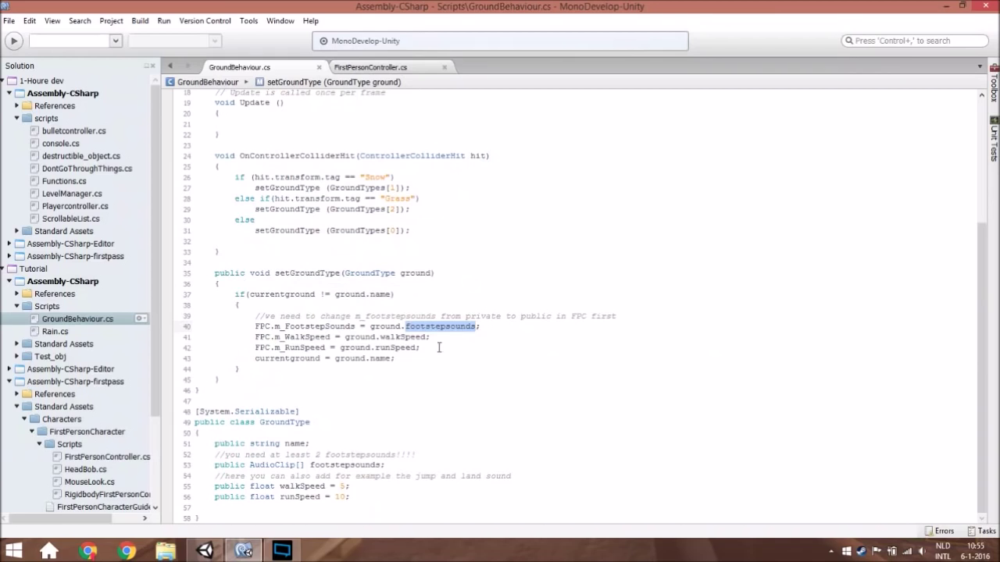
{"action": "mouse_move", "coordinate": [313, 268]}
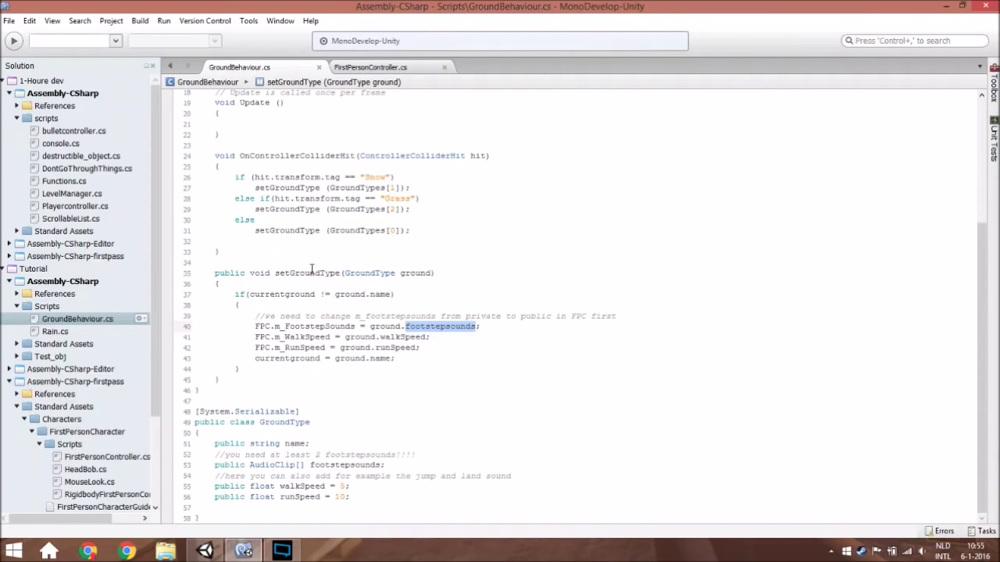
{"action": "double_click", "coordinate": [287, 357]}
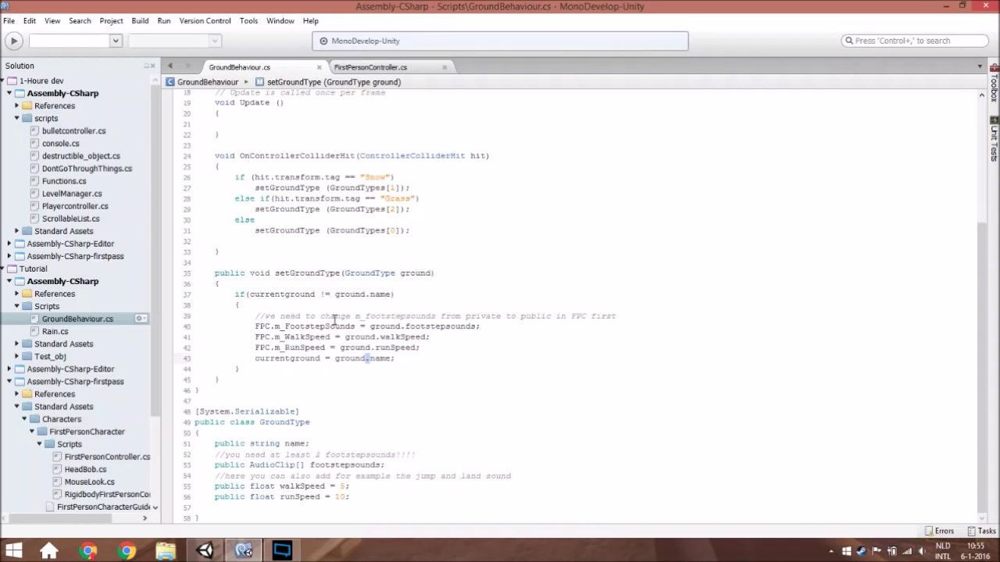
{"action": "double_click", "coordinate": [313, 294]}
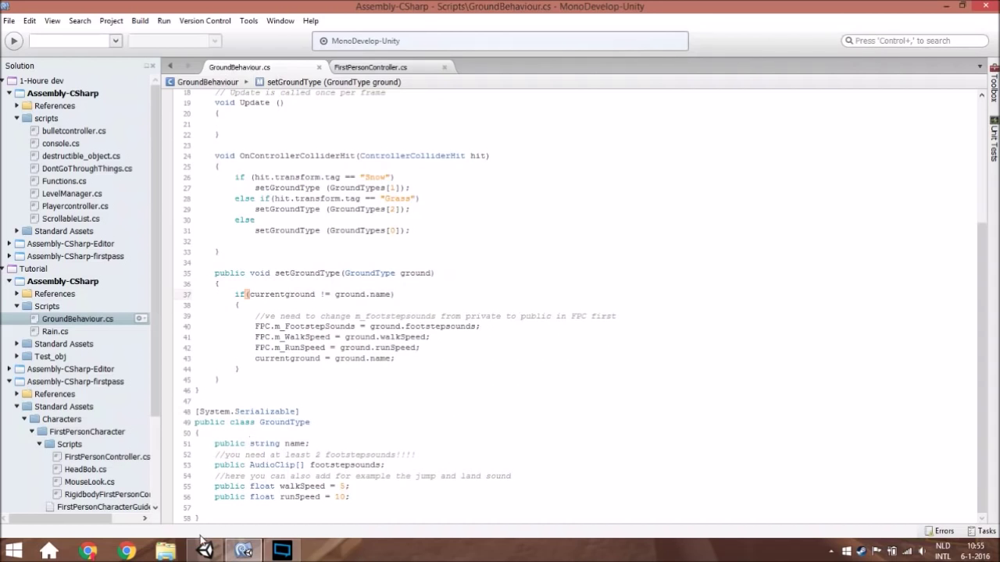
{"action": "left_click", "coordinate": [205, 550]}
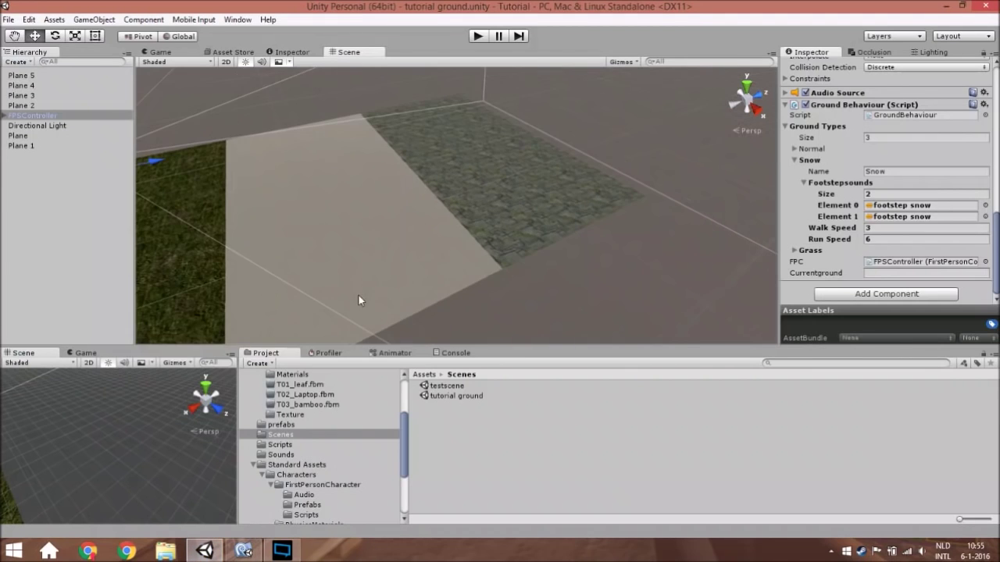